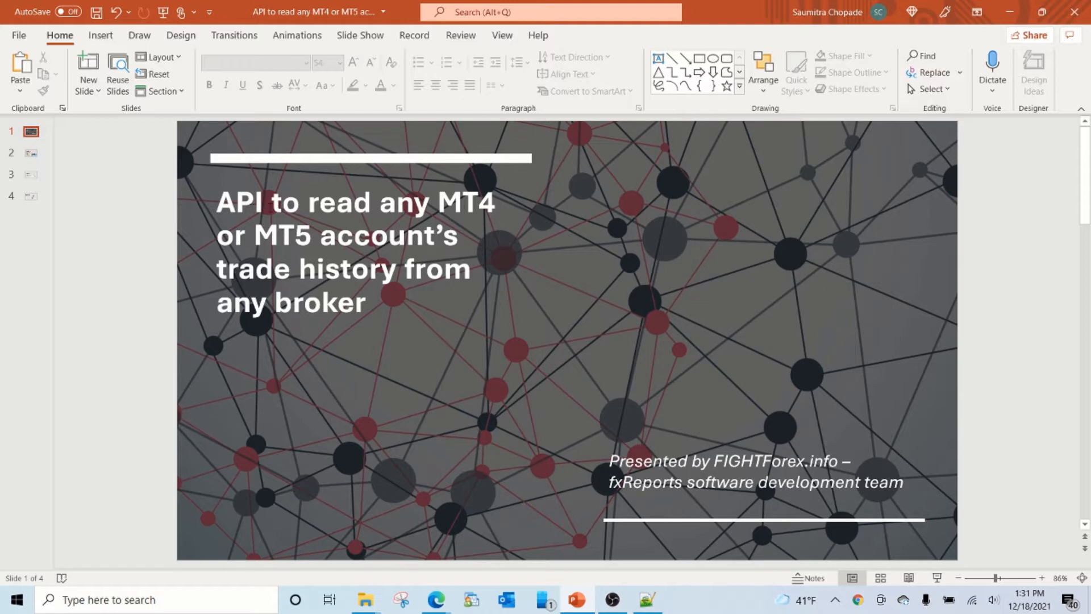
mouse_move(465, 385)
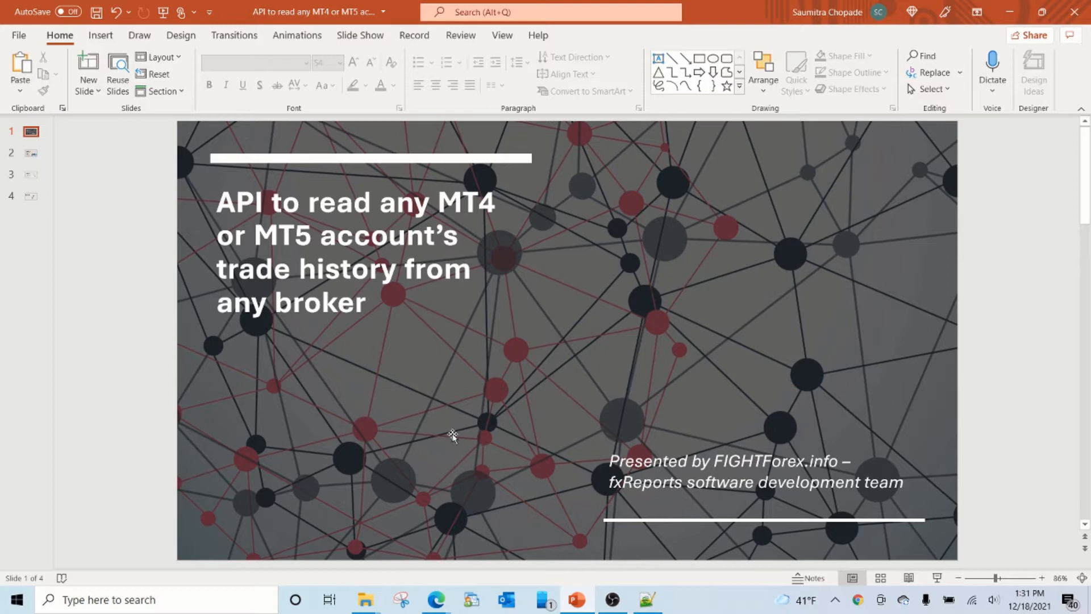
mouse_move(290, 331)
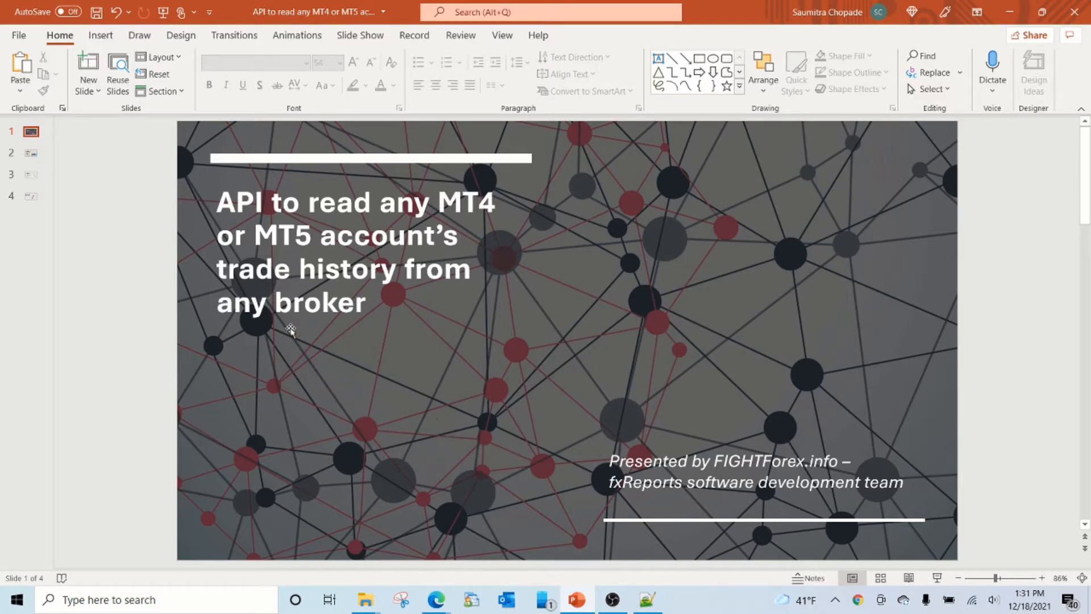
mouse_move(311, 351)
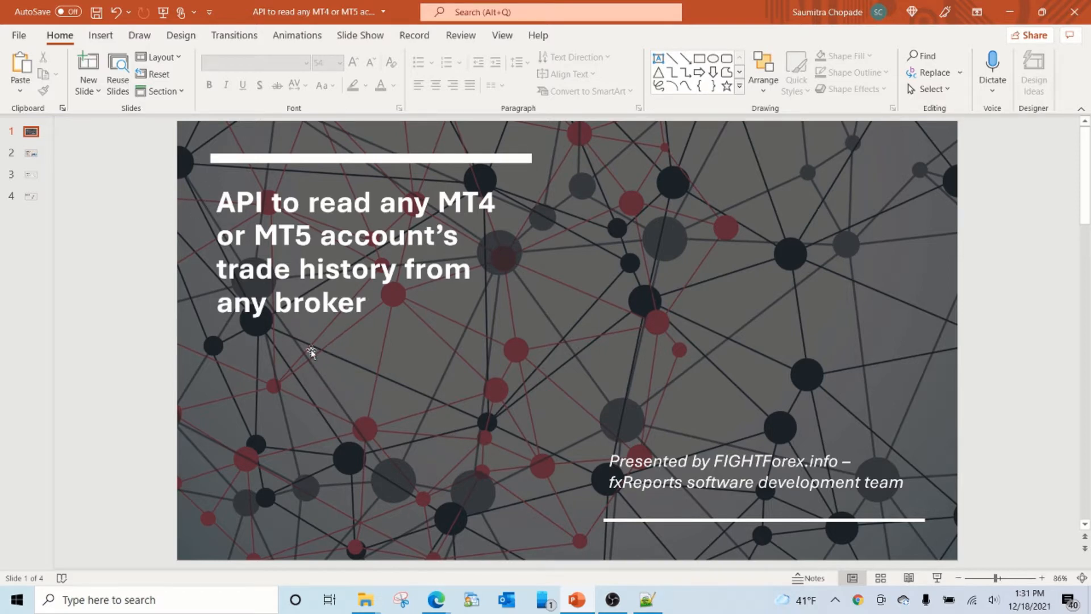
Step: Advance to slide 2 on building MT4/MT5 trading history projects
left_click(31, 152)
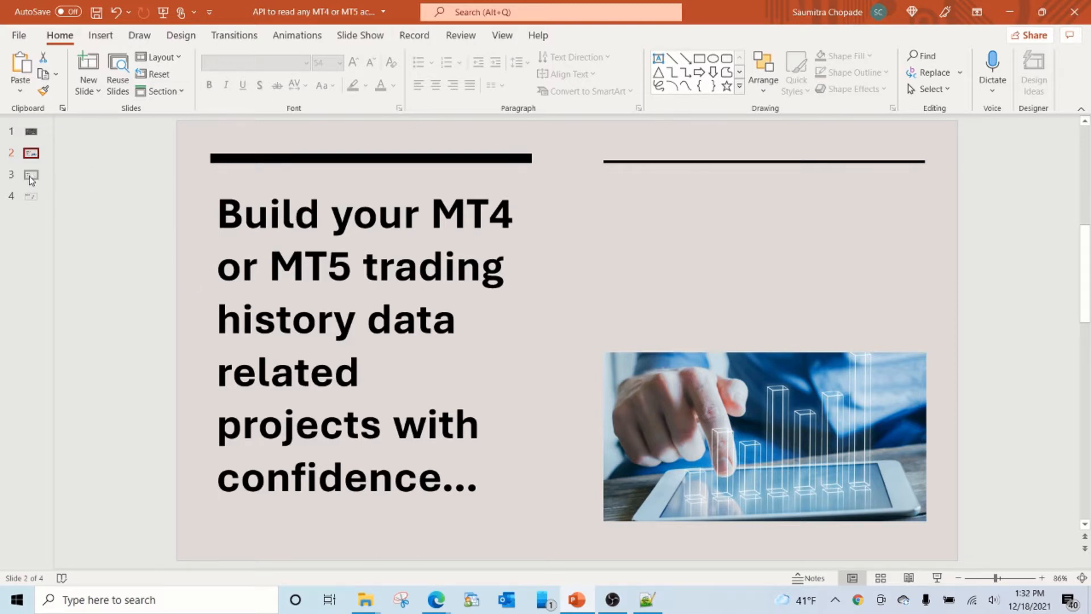
Step: Move to slide 3, explaining the API's three-step process
left_click(30, 174)
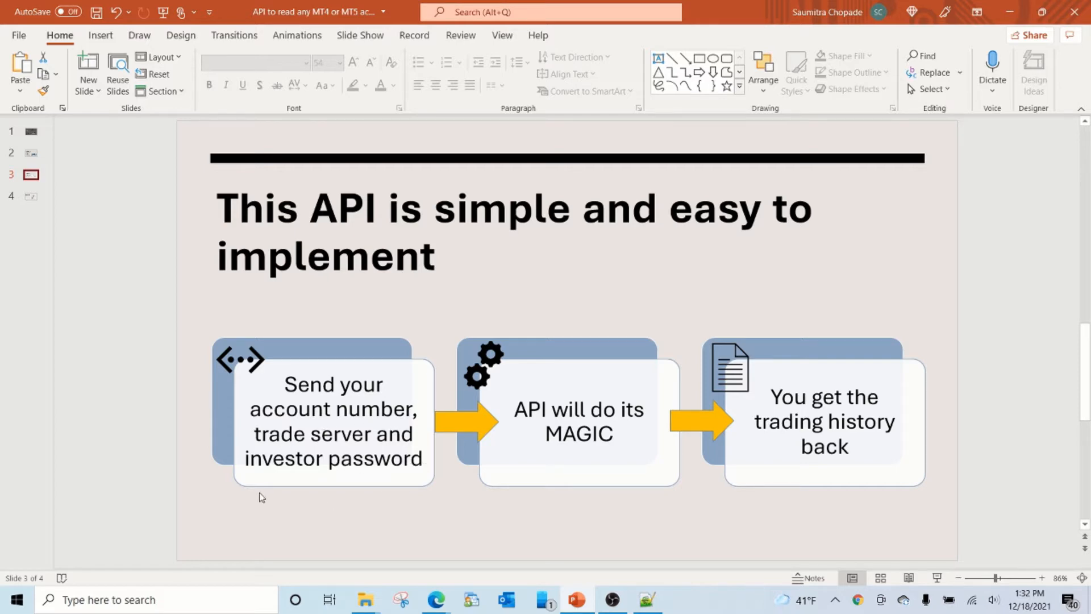
mouse_move(375, 508)
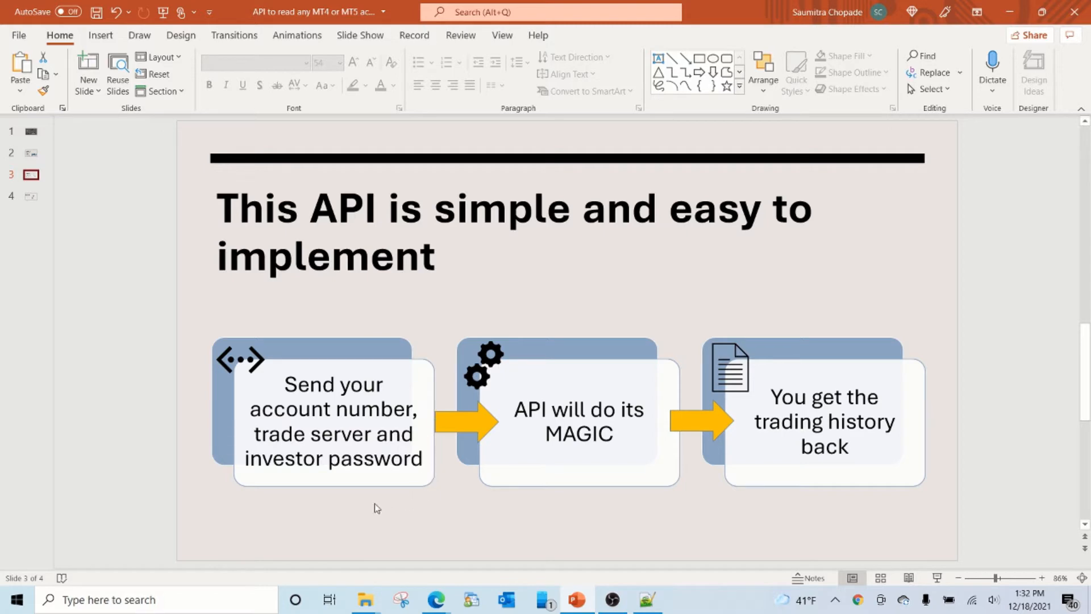
mouse_move(304, 393)
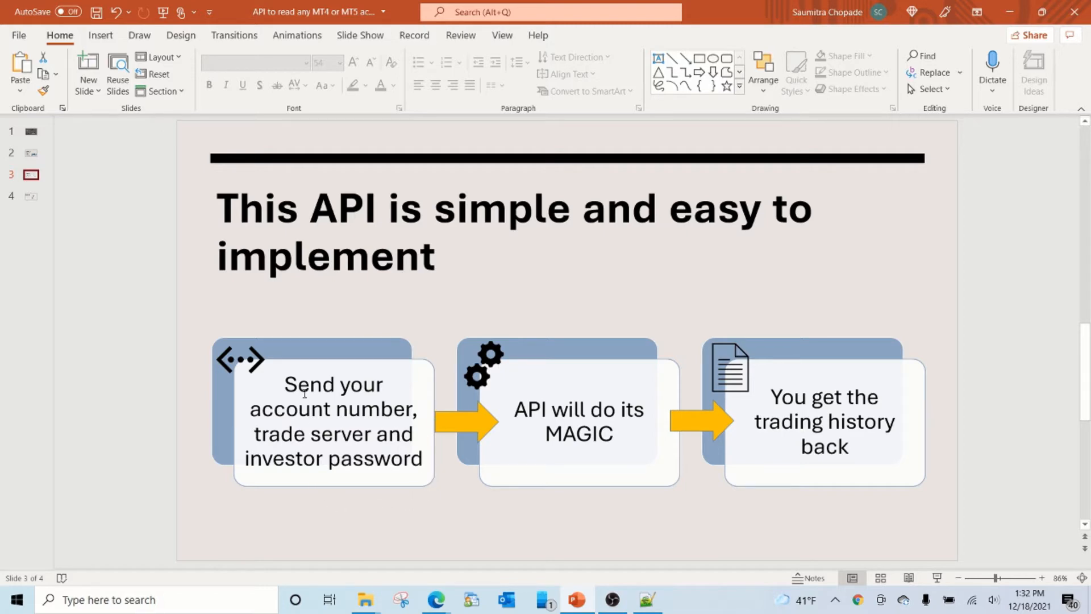
mouse_move(371, 505)
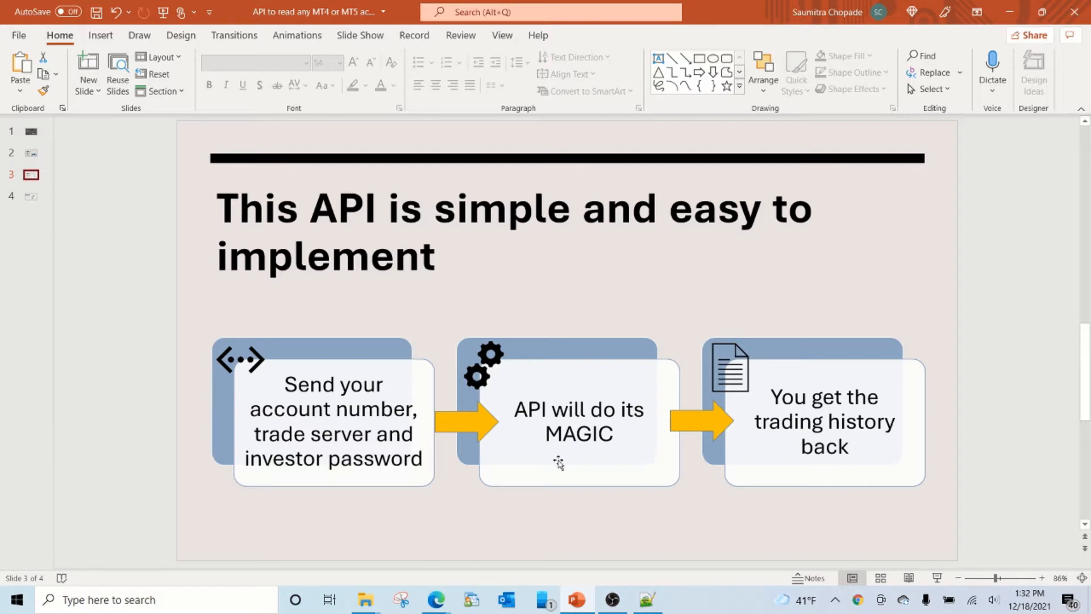
mouse_move(855, 498)
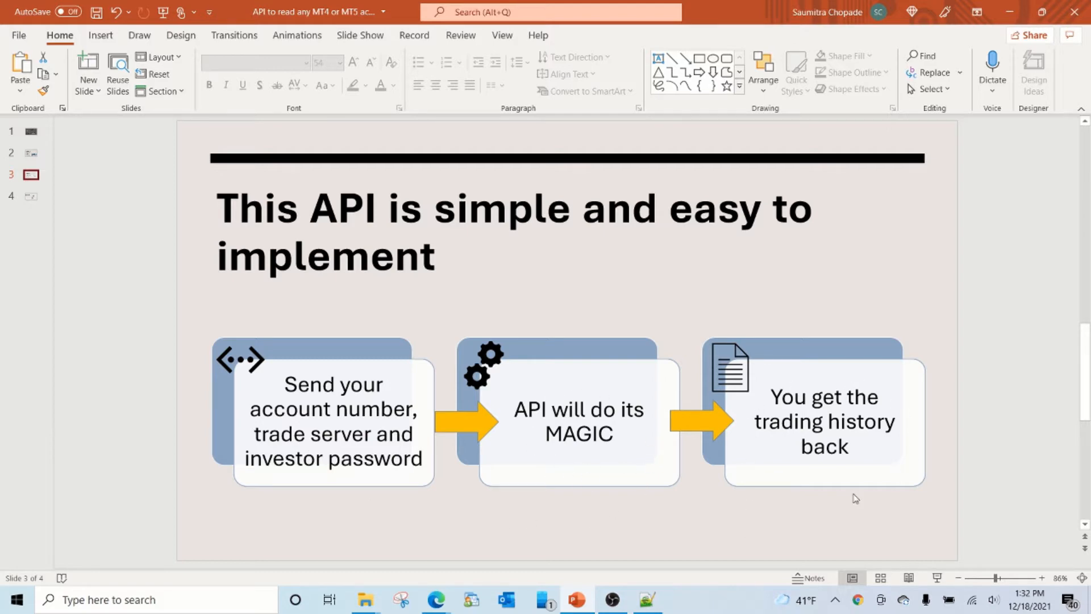
mouse_move(671, 489)
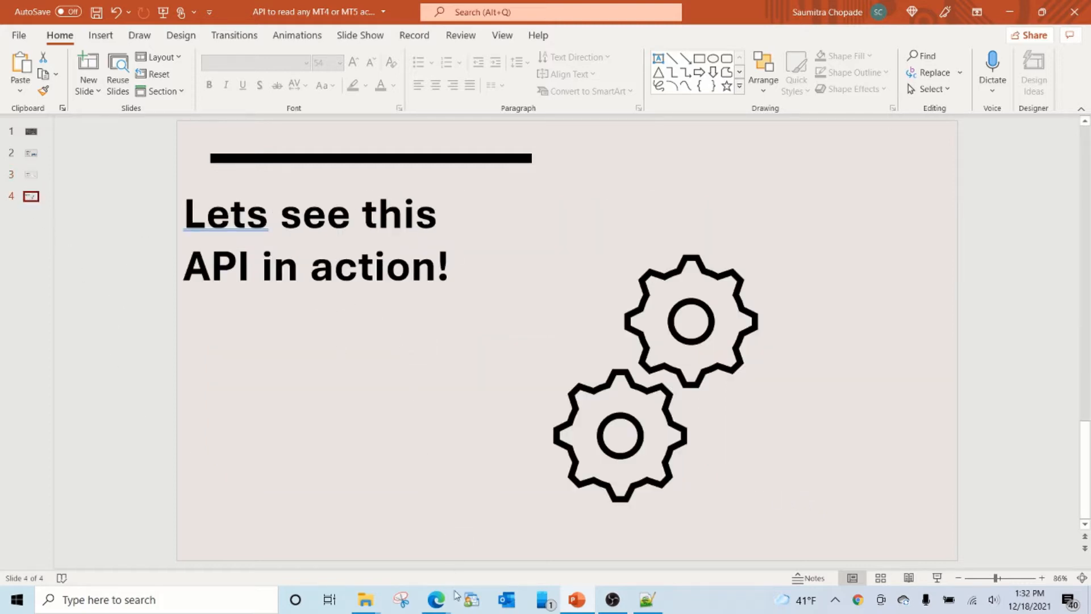
Step: On the fxReports API page, highlight the usage URL and reach the PHP code example
left_click(436, 599)
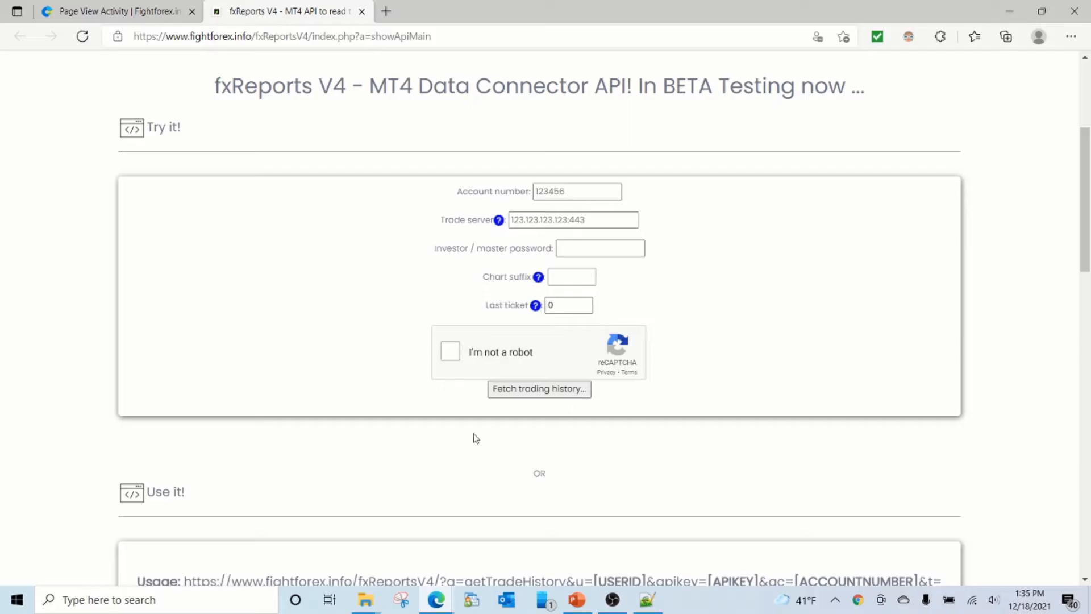
mouse_move(108, 381)
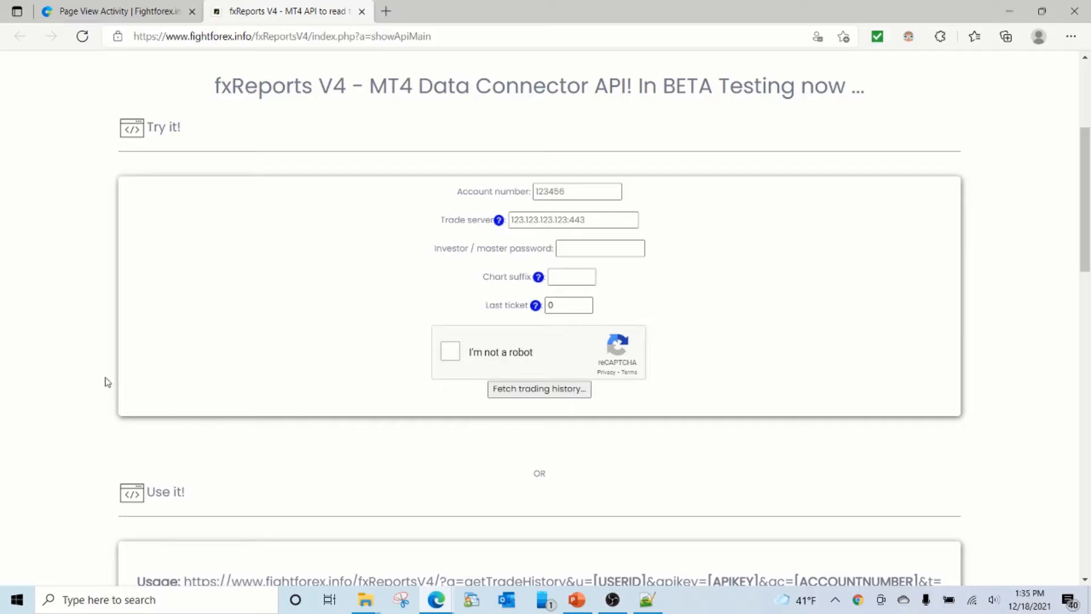
left_click(281, 36)
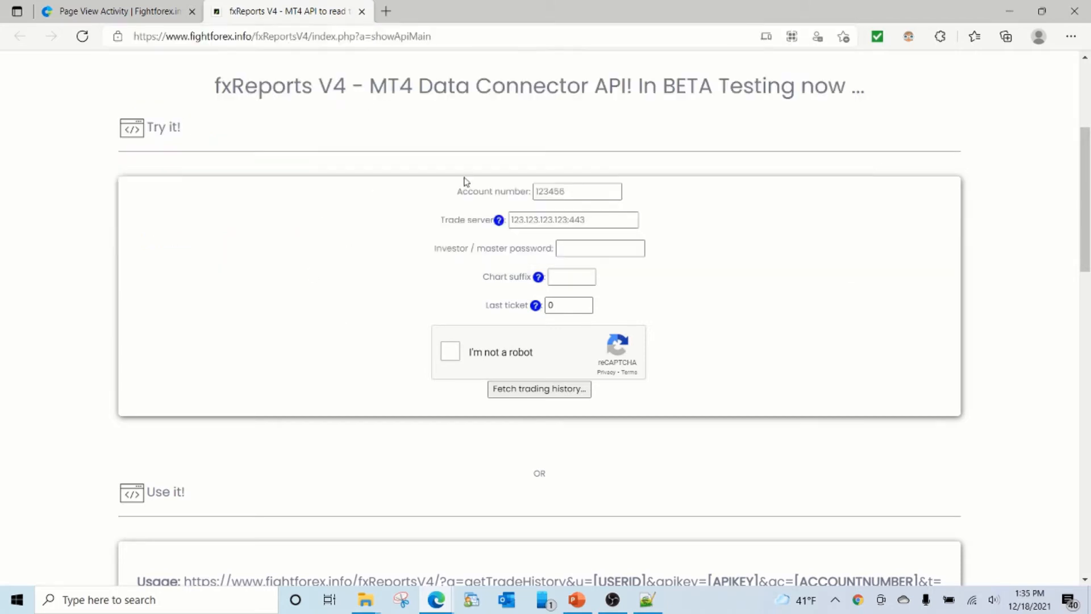
scroll("down", 3)
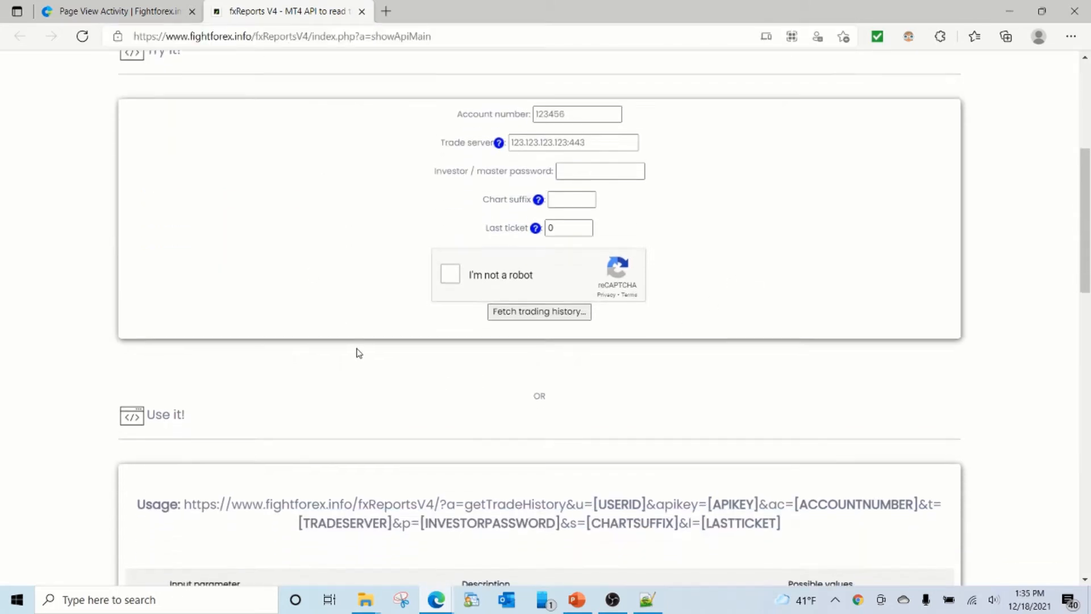
scroll("down", 3)
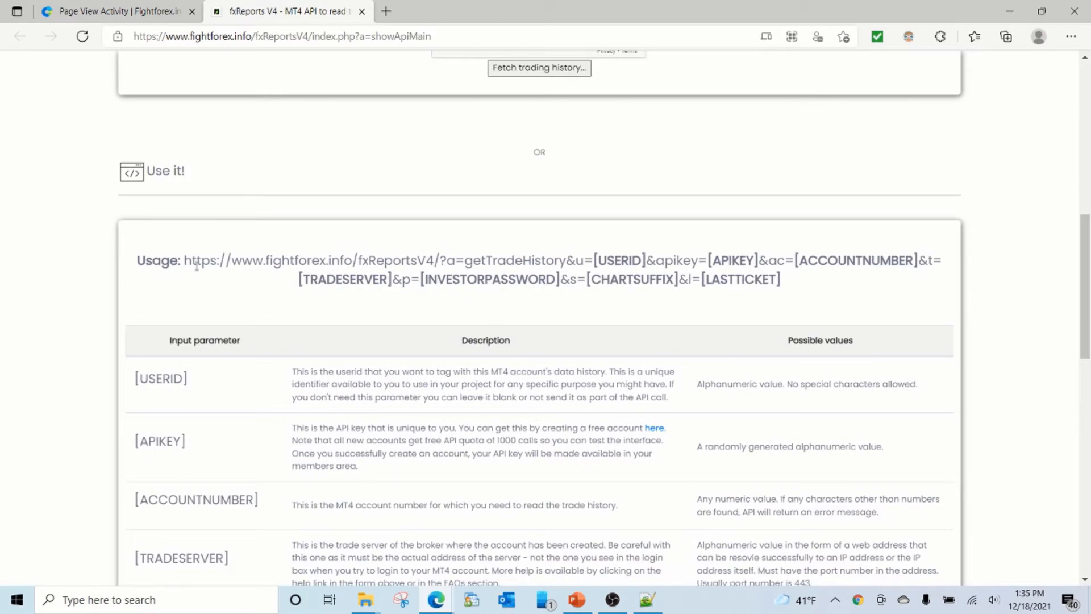
left_click_drag(184, 260, 781, 279)
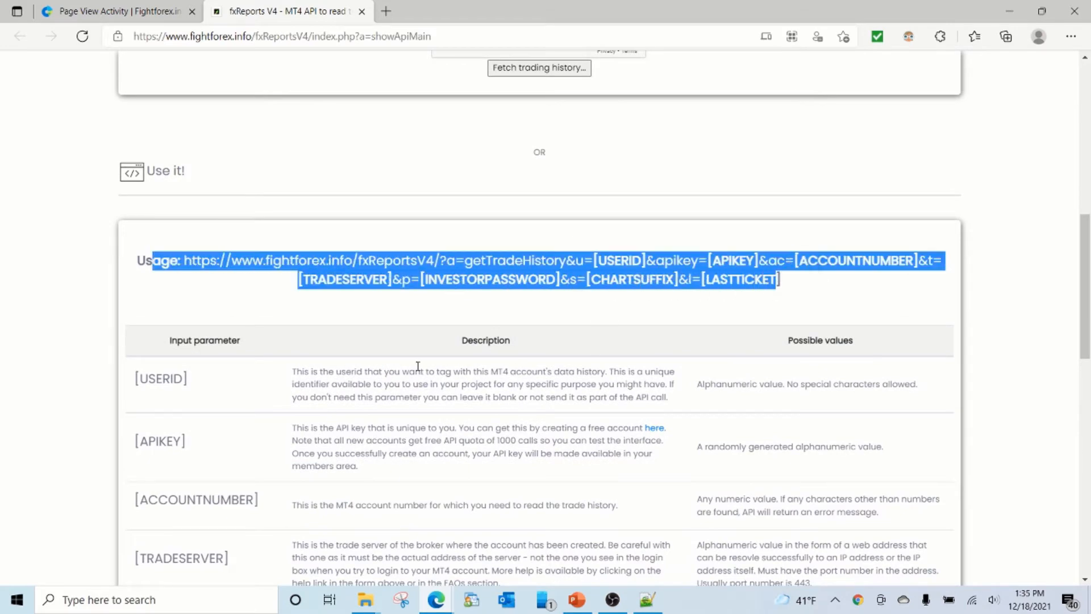
scroll("down", 3)
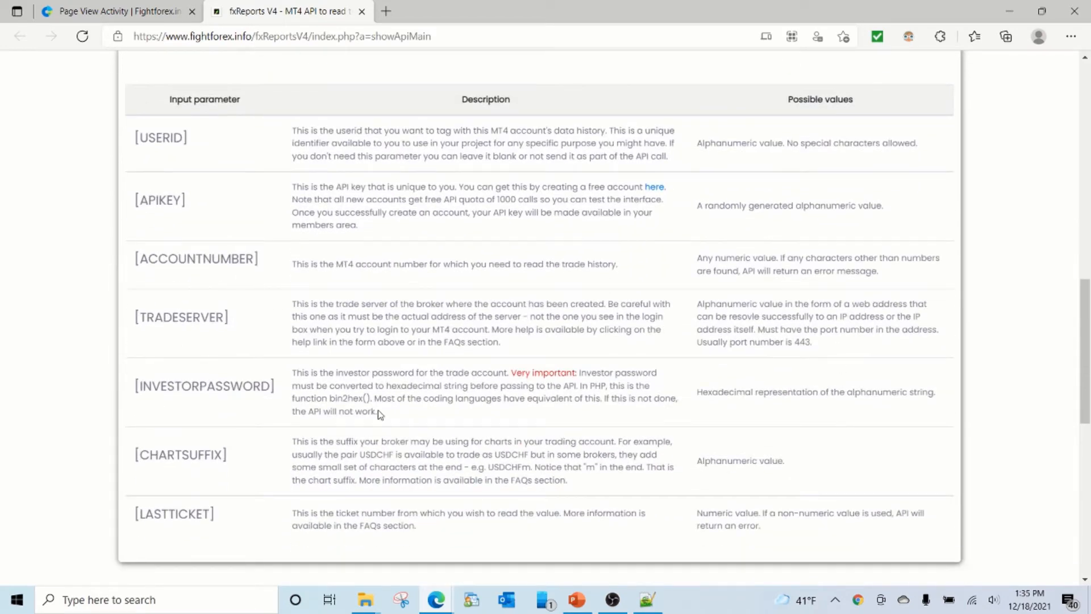
scroll("down", 3)
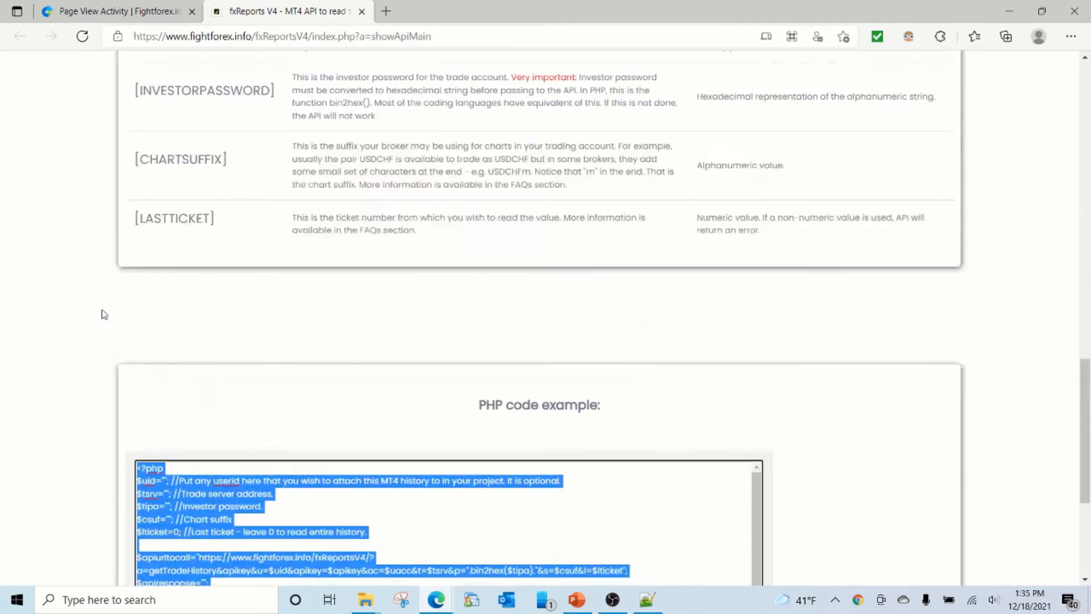
Step: Autofill the saved account number and investor password into the Try it form
left_click(578, 196)
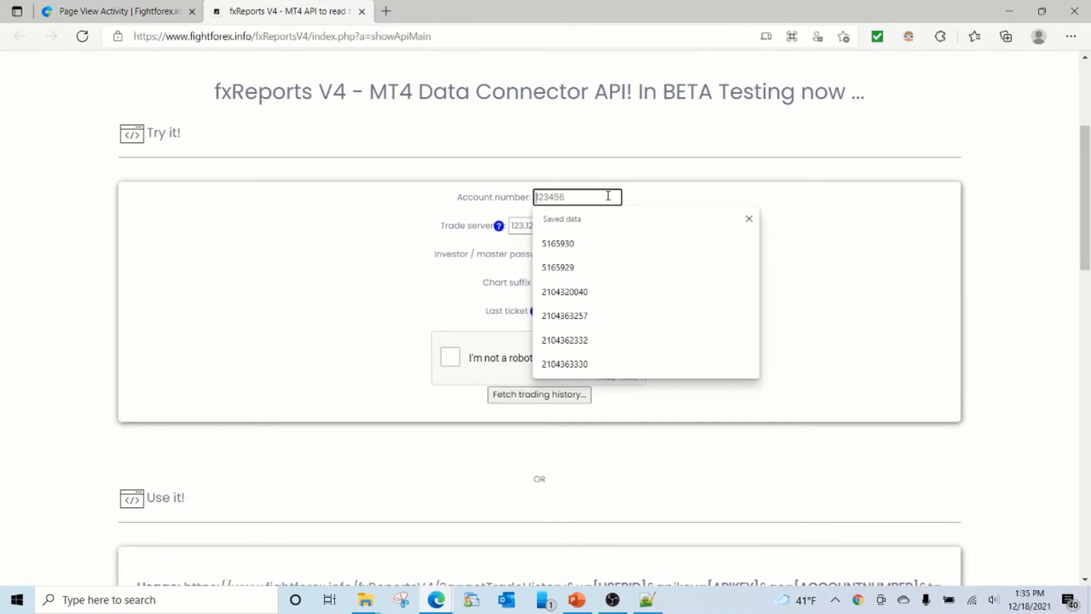
left_click(564, 292)
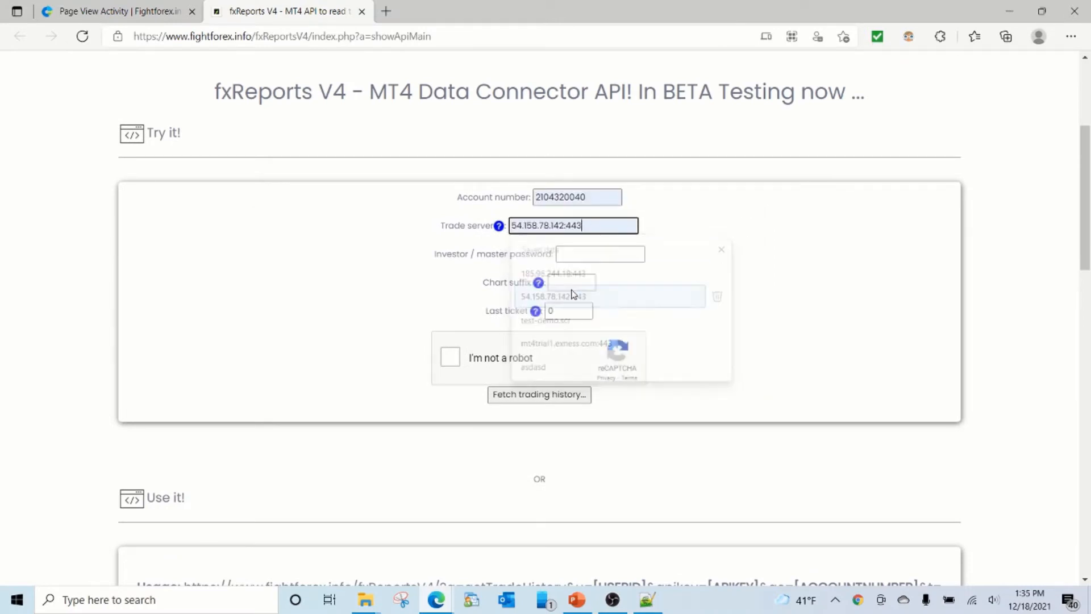
left_click(600, 254)
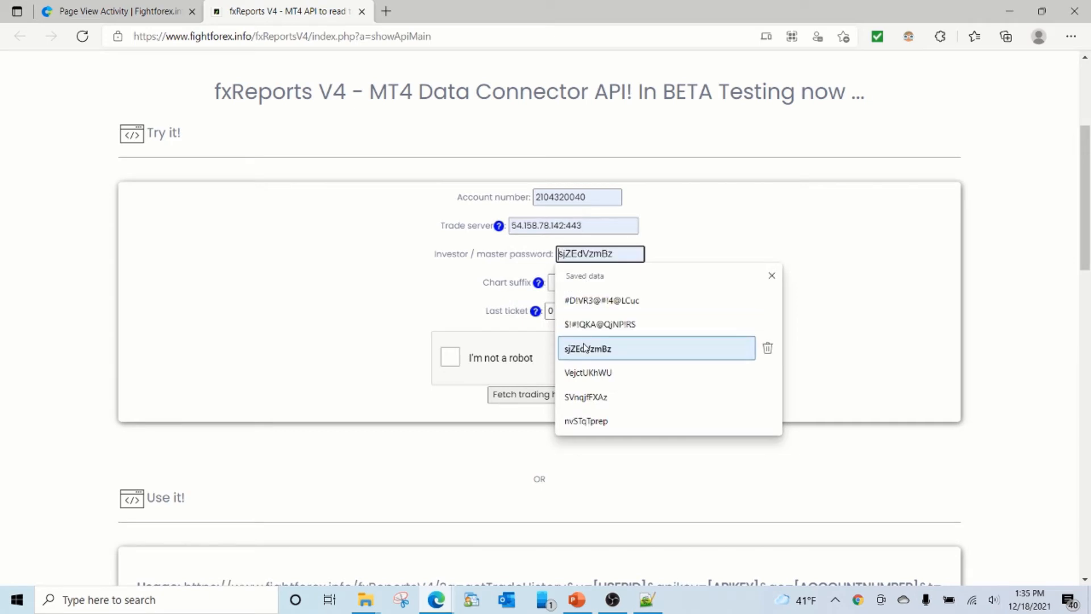
left_click(588, 348)
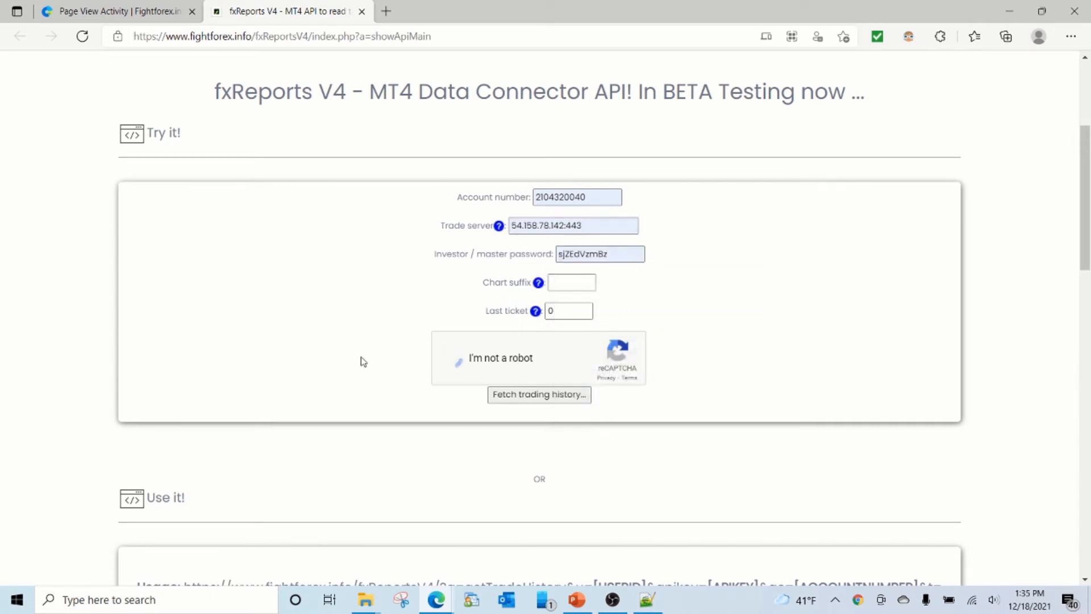
Step: Solve the reCAPTCHA by marking the three taxi pictures and verifying
left_click(458, 358)
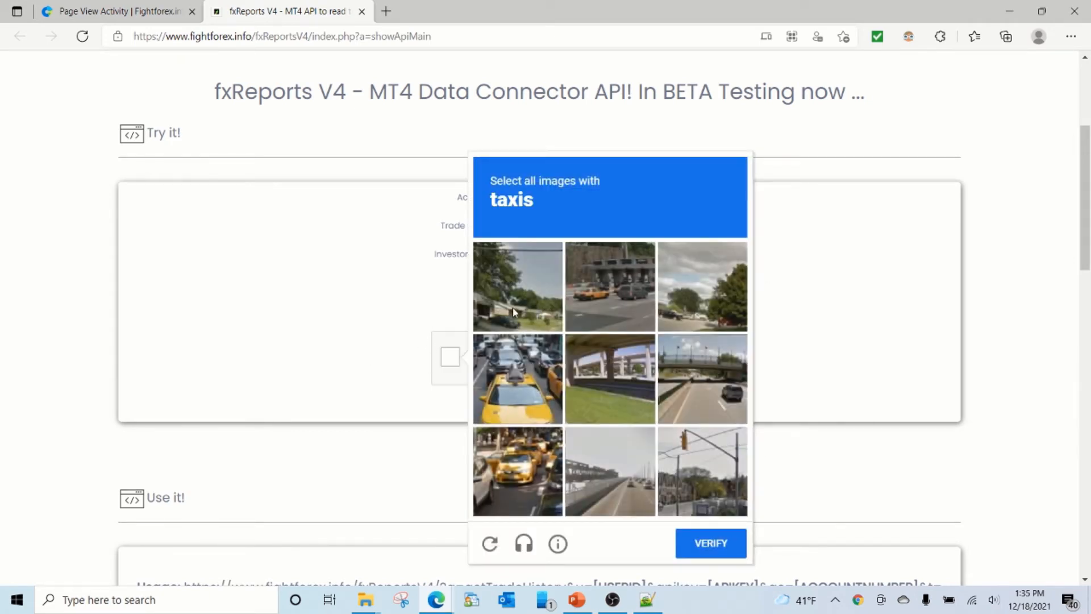
left_click(610, 286)
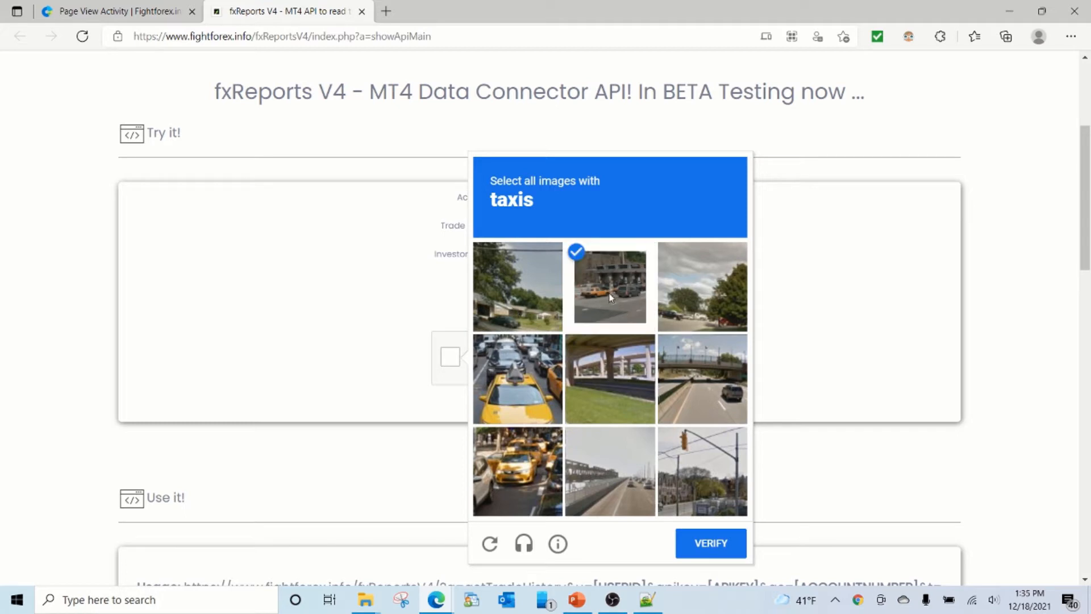
left_click(517, 378)
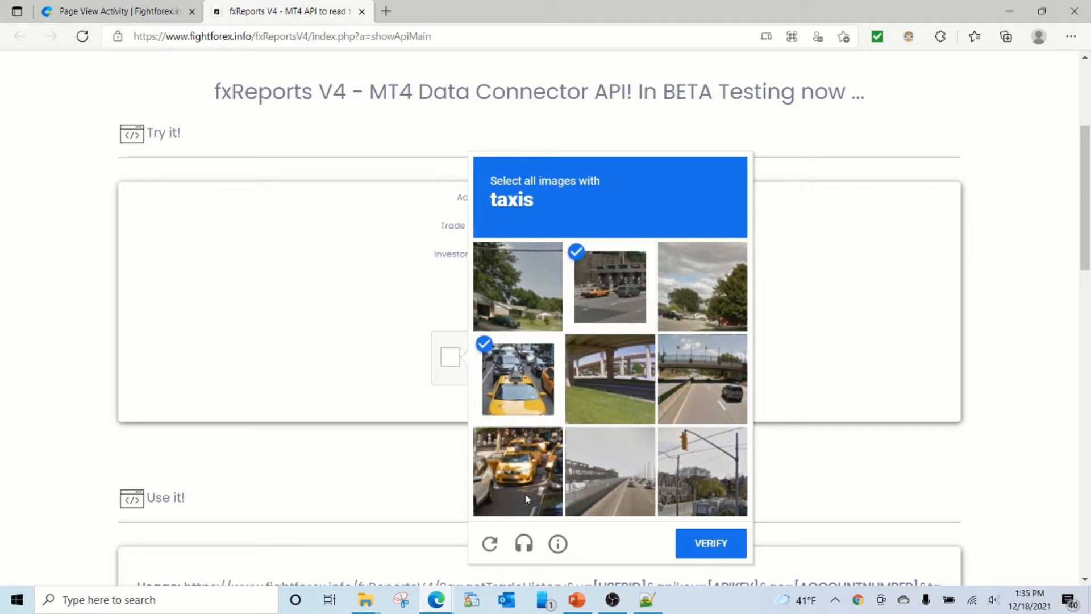
left_click(517, 471)
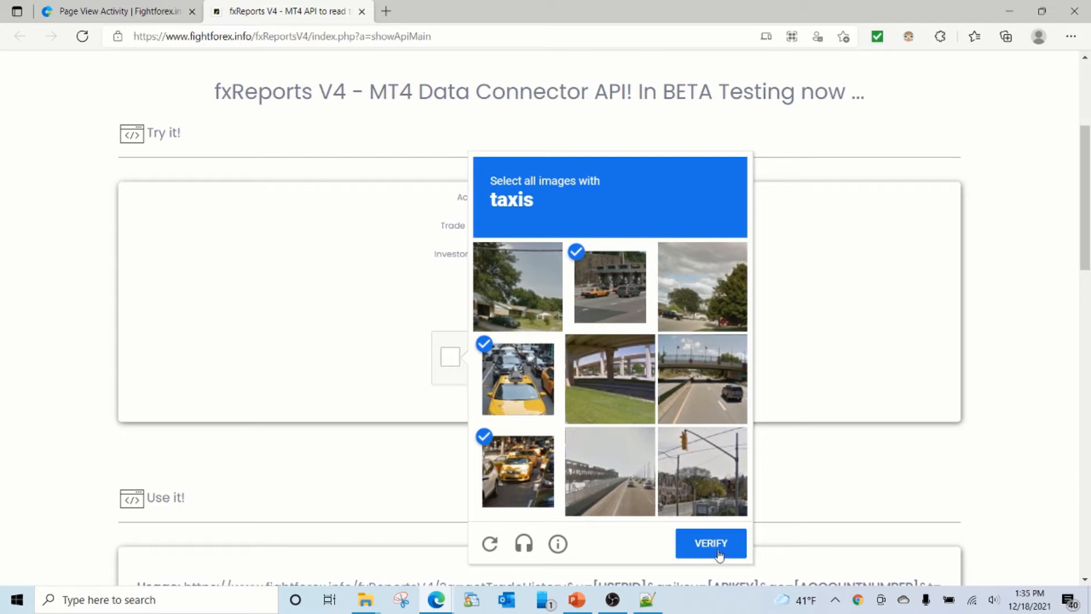
left_click(711, 543)
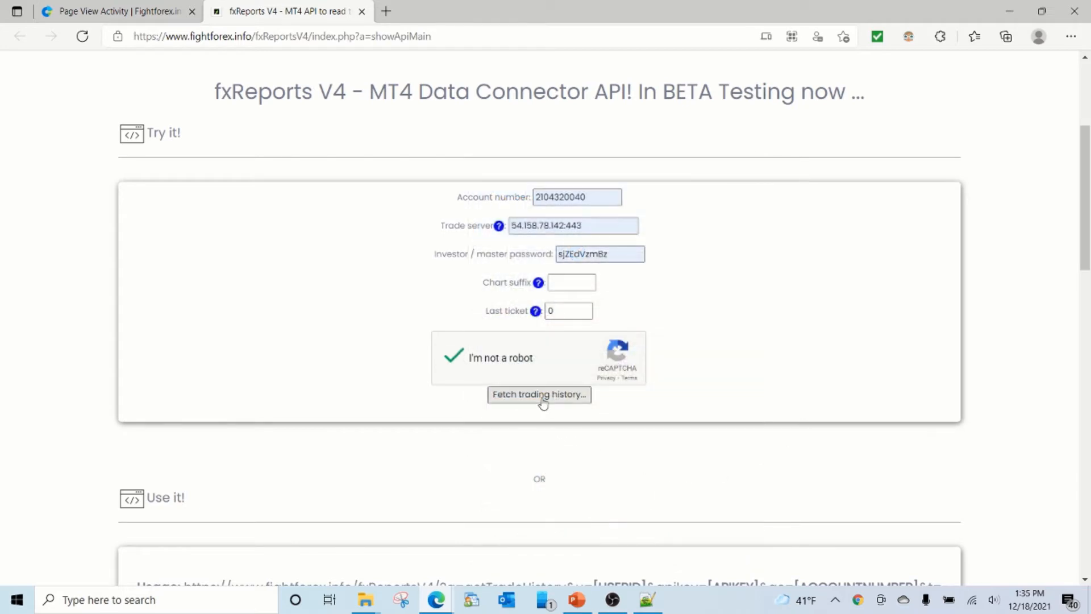
Step: Fetch the account's trading history as CSV and open the CSV output FAQ
left_click(539, 395)
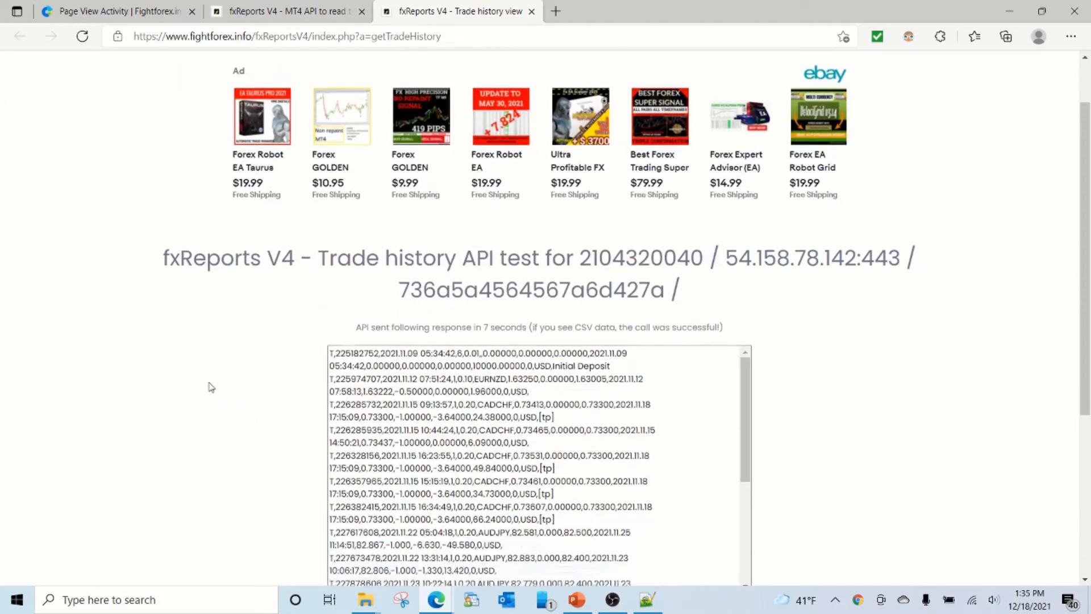
scroll("down", 3)
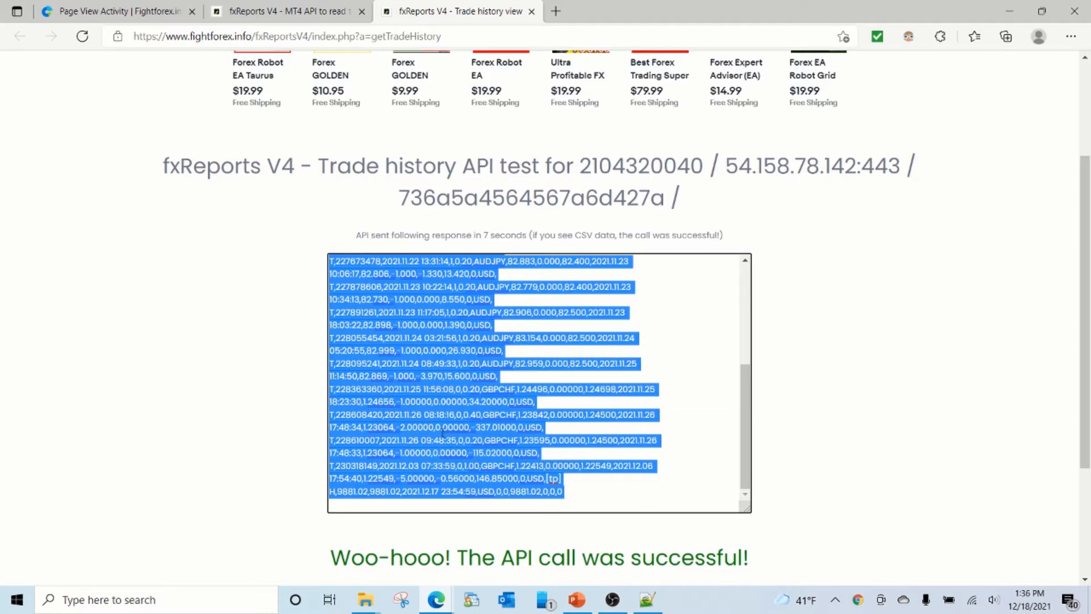
scroll("down", 3)
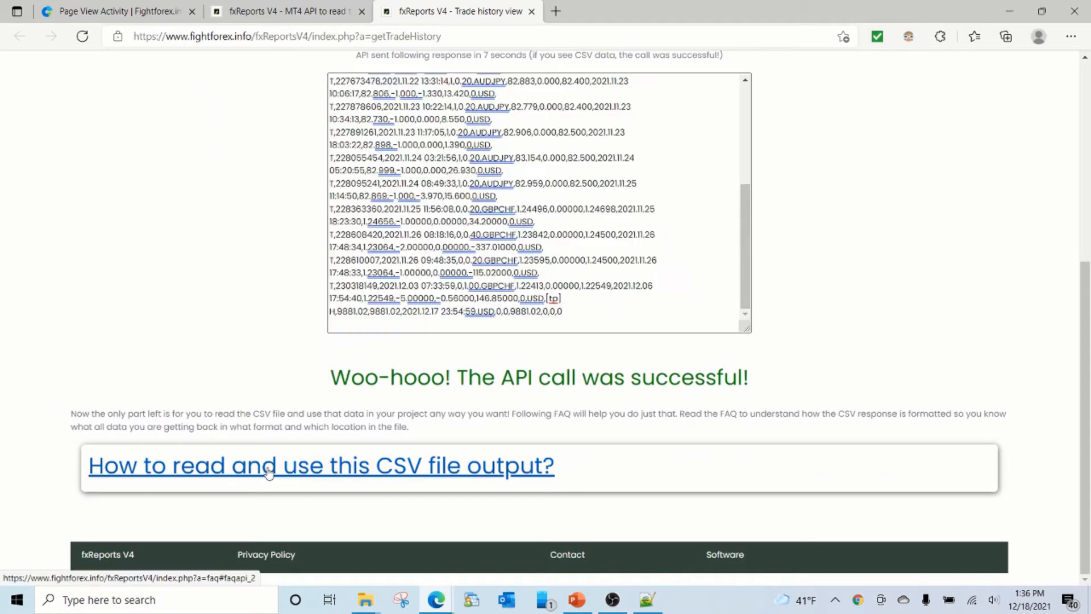
left_click(321, 464)
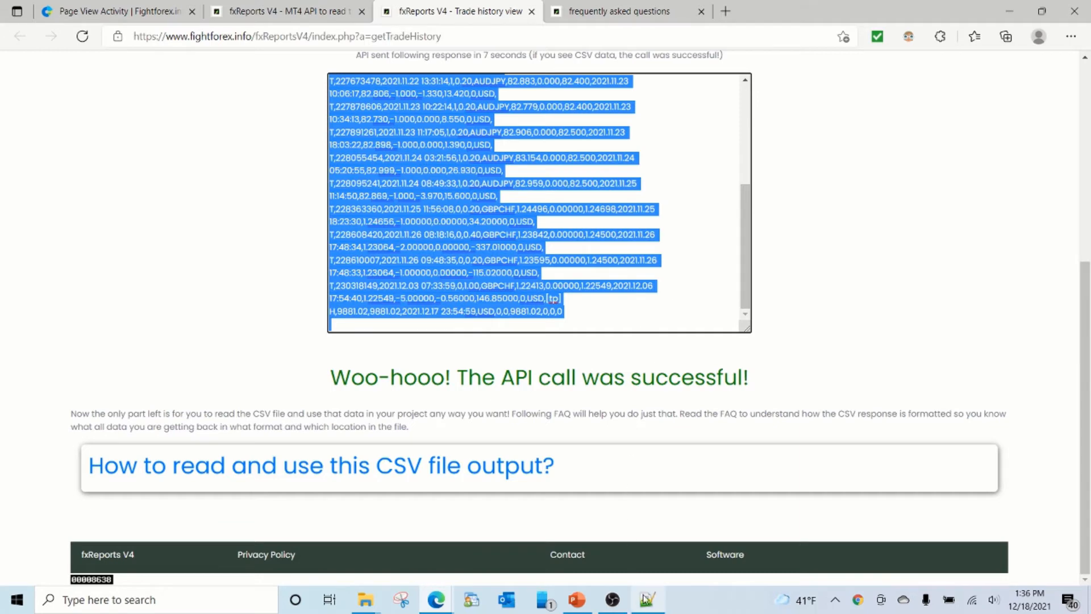
Step: Paste the trade history into Notepad++, save it as testaccount, and launch Excel
left_click(646, 599)
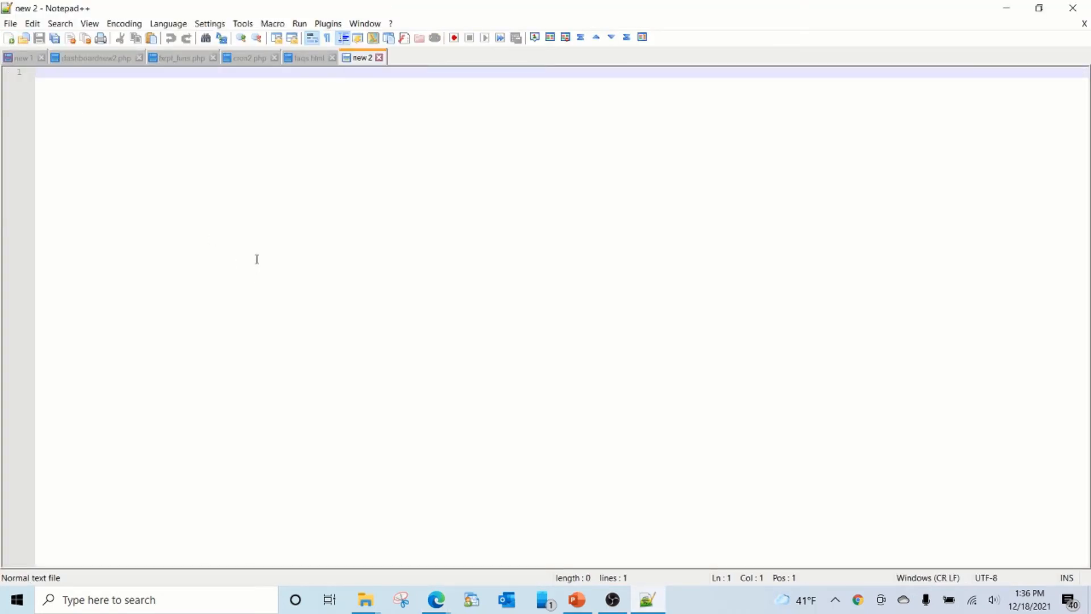
left_click(31, 23)
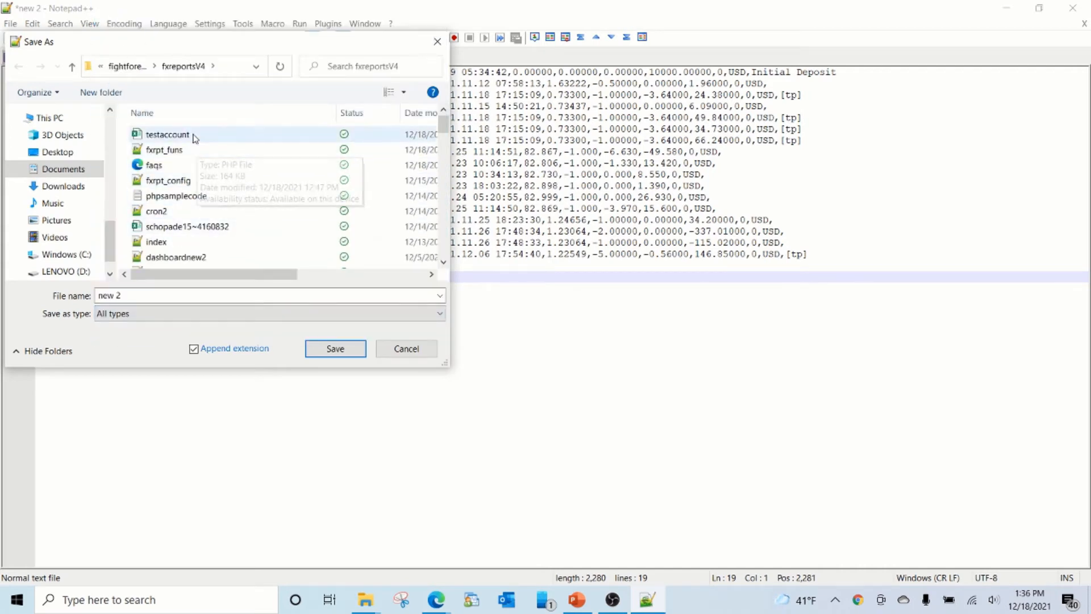
left_click(167, 134)
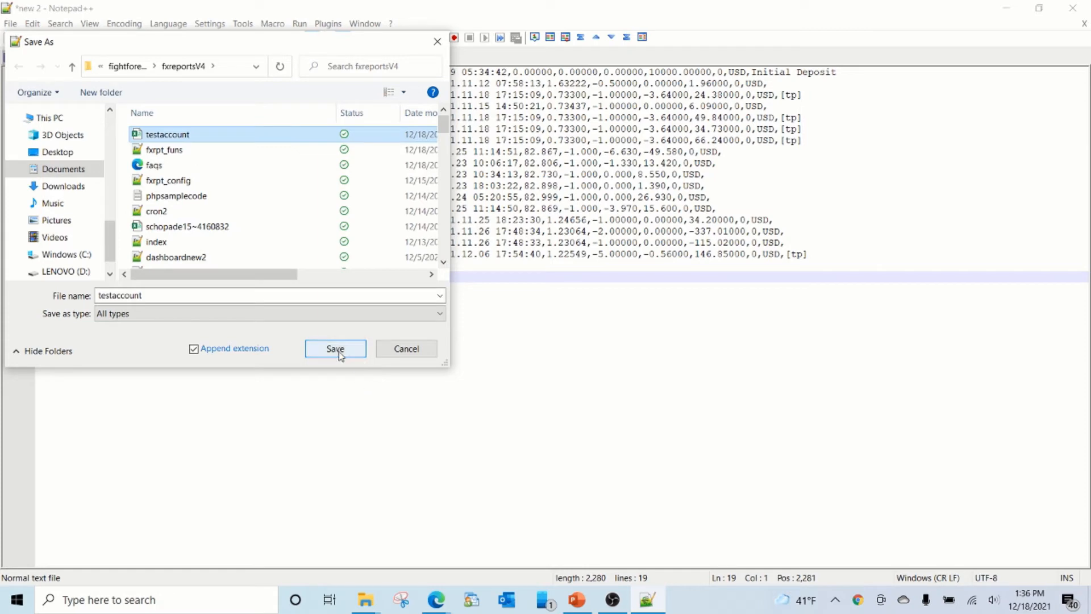
left_click(334, 348)
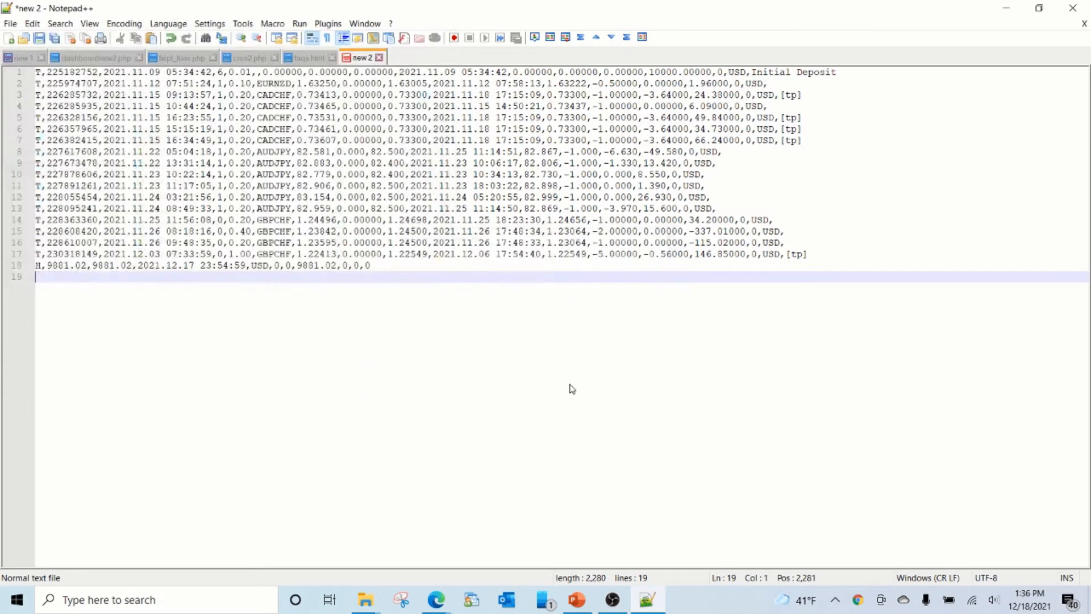
left_click(182, 58)
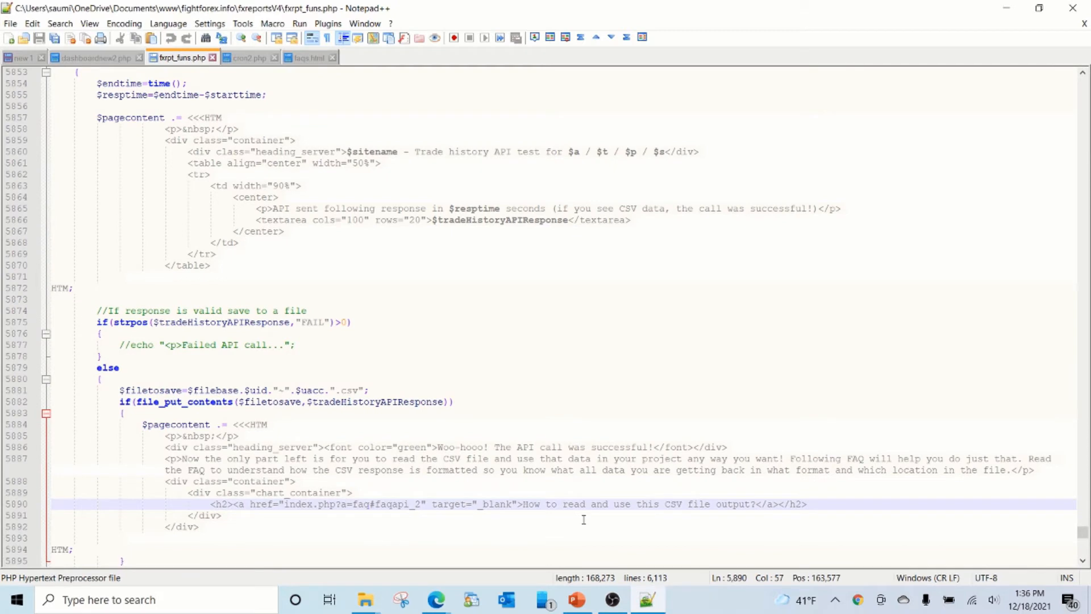
type("exce")
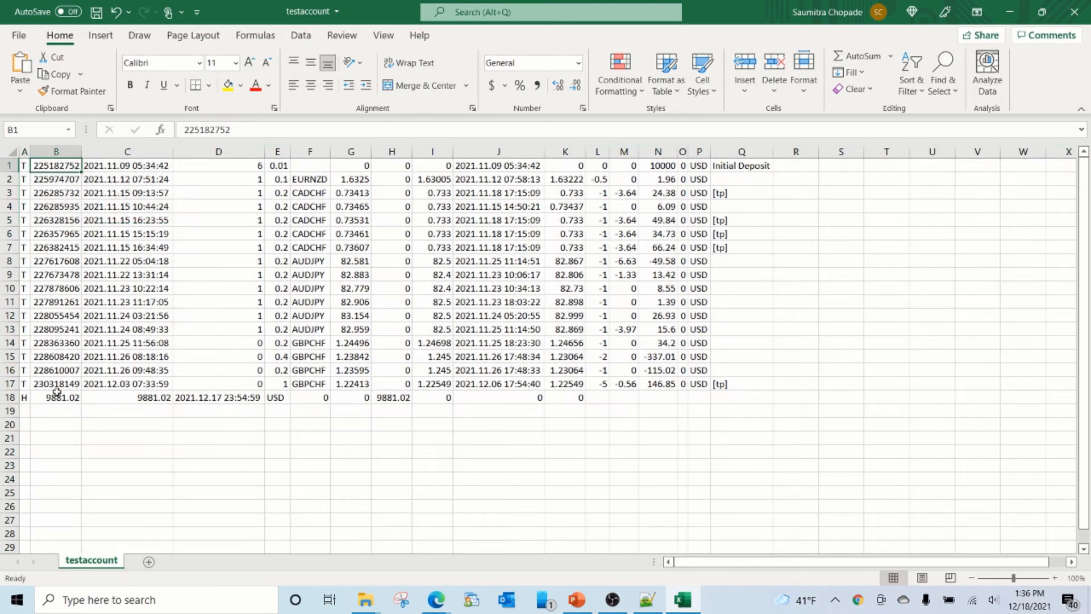
mouse_move(567, 392)
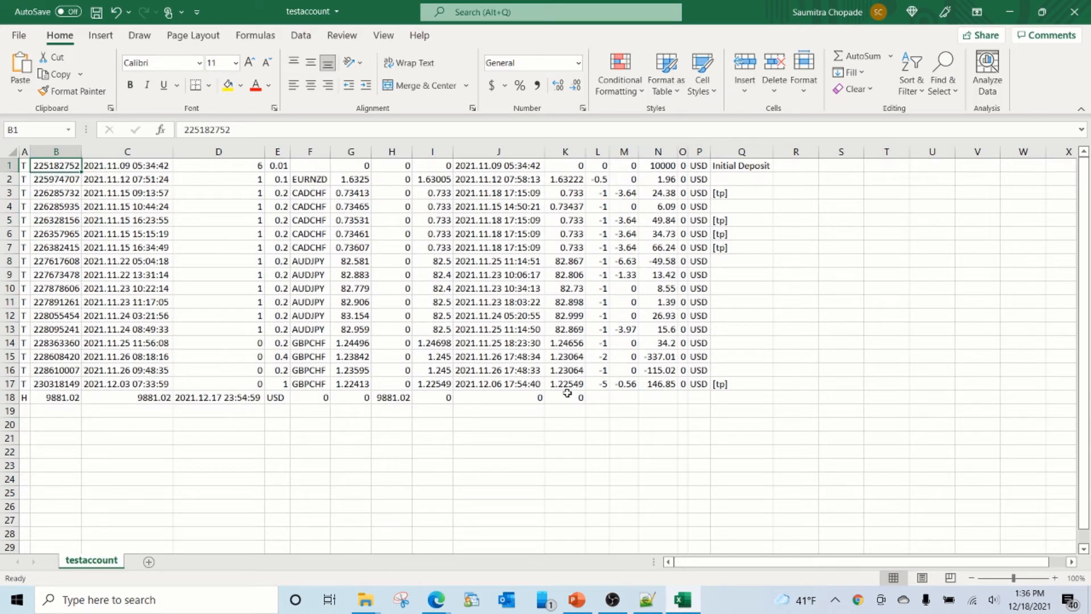
mouse_move(436, 599)
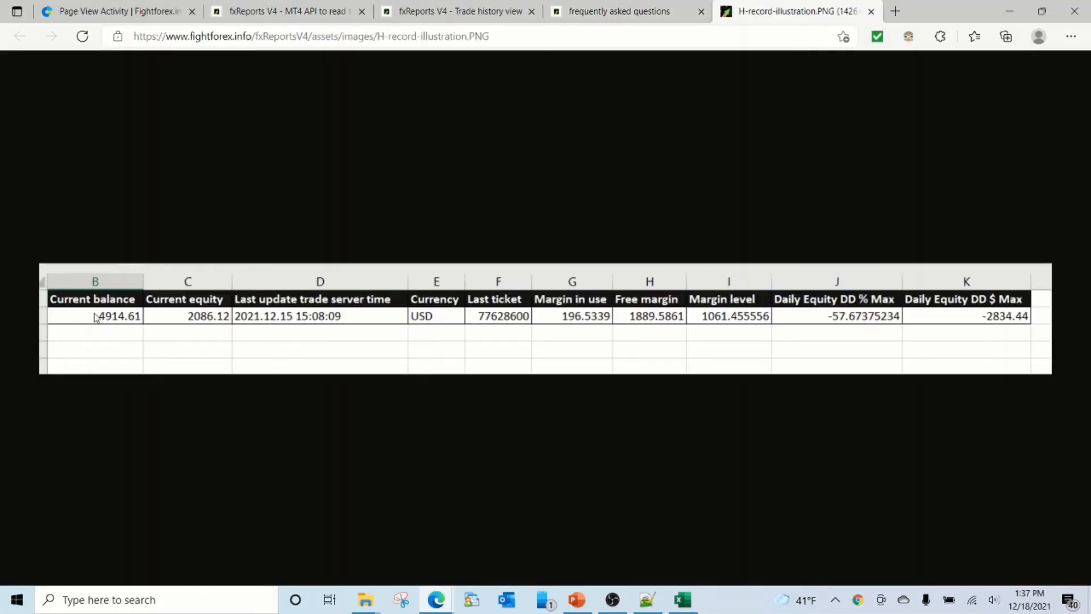
Step: View the header-record and trade-record illustrations, then return to the testaccount spreadsheet
left_click(620, 11)
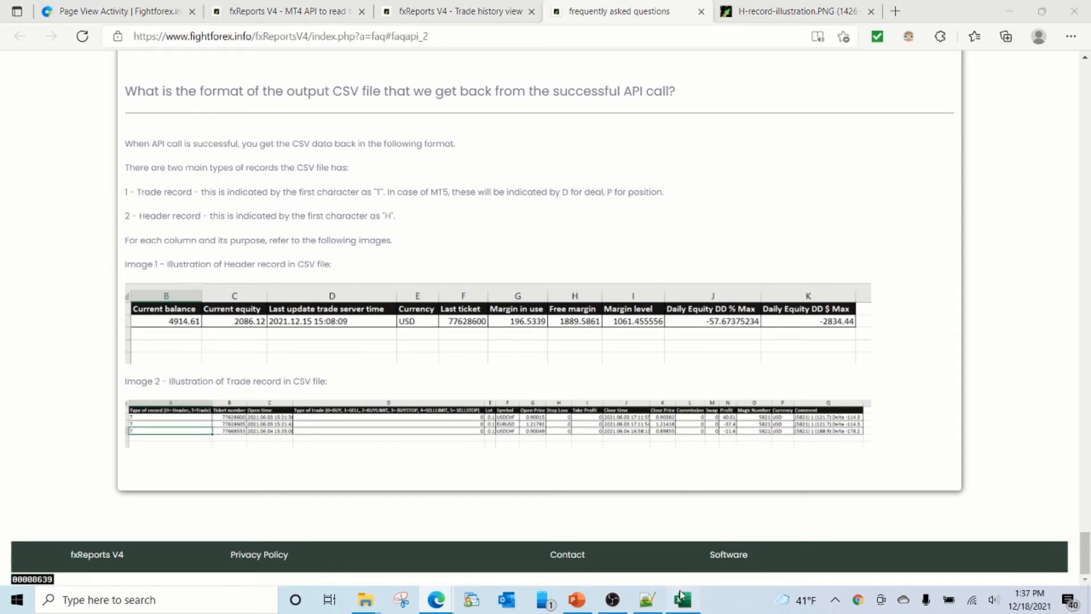
left_click(681, 599)
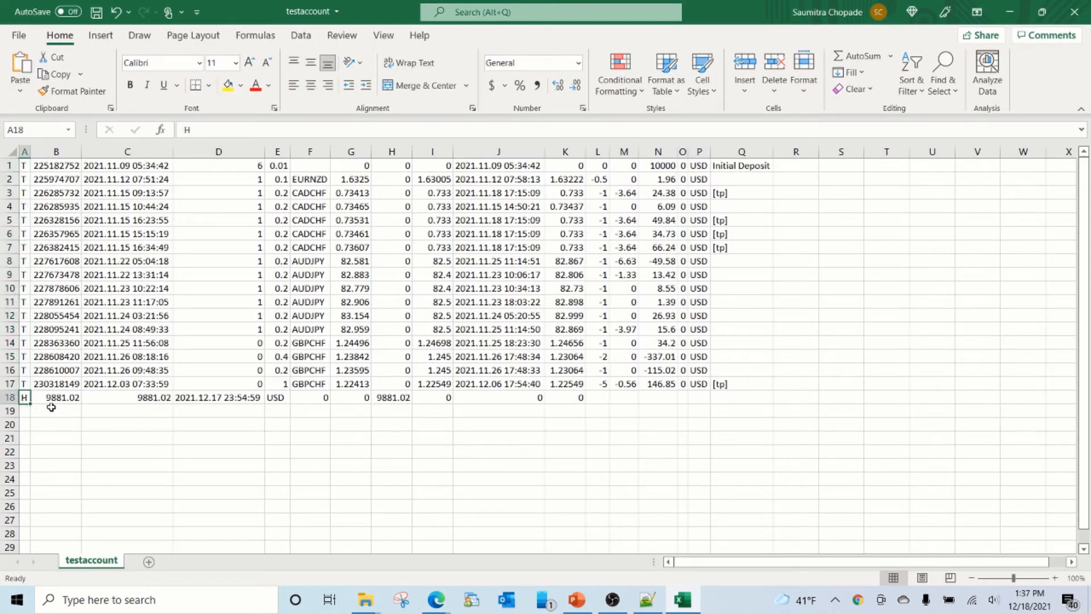
key("alt+tab")
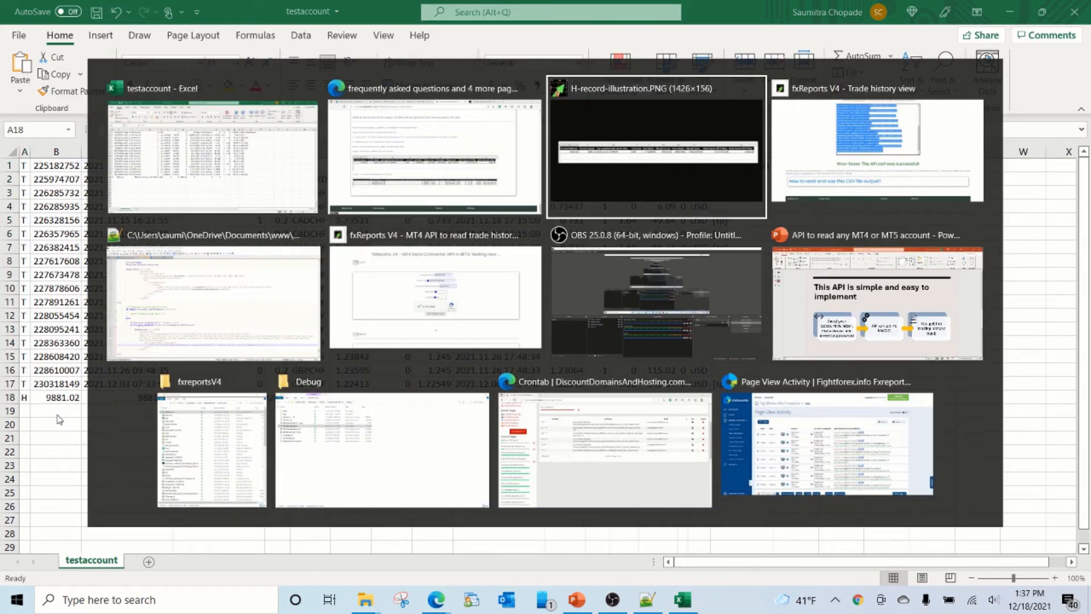
left_click(654, 146)
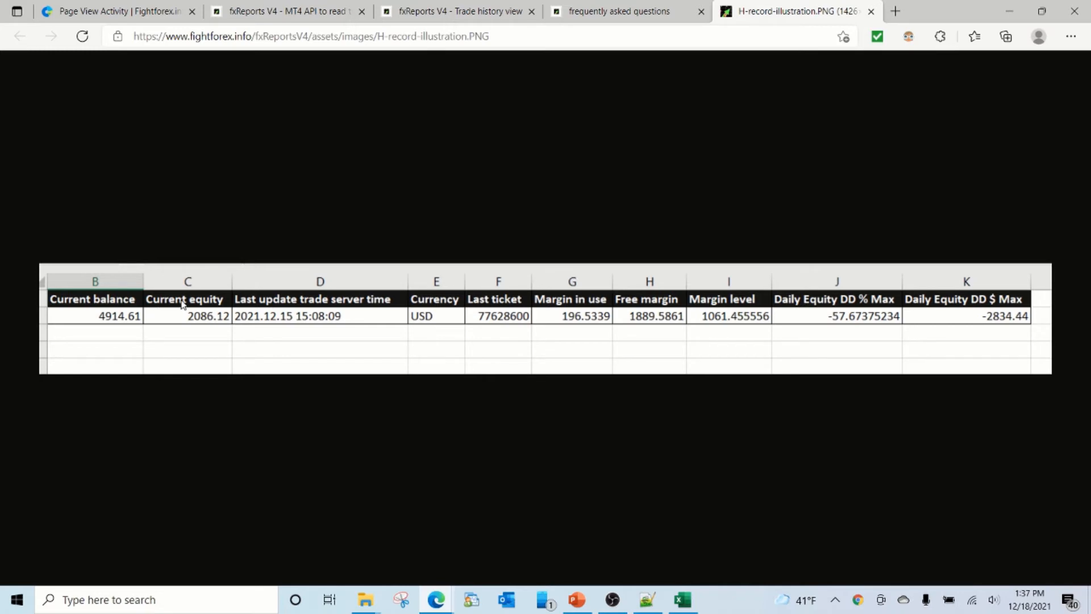
mouse_move(425, 304)
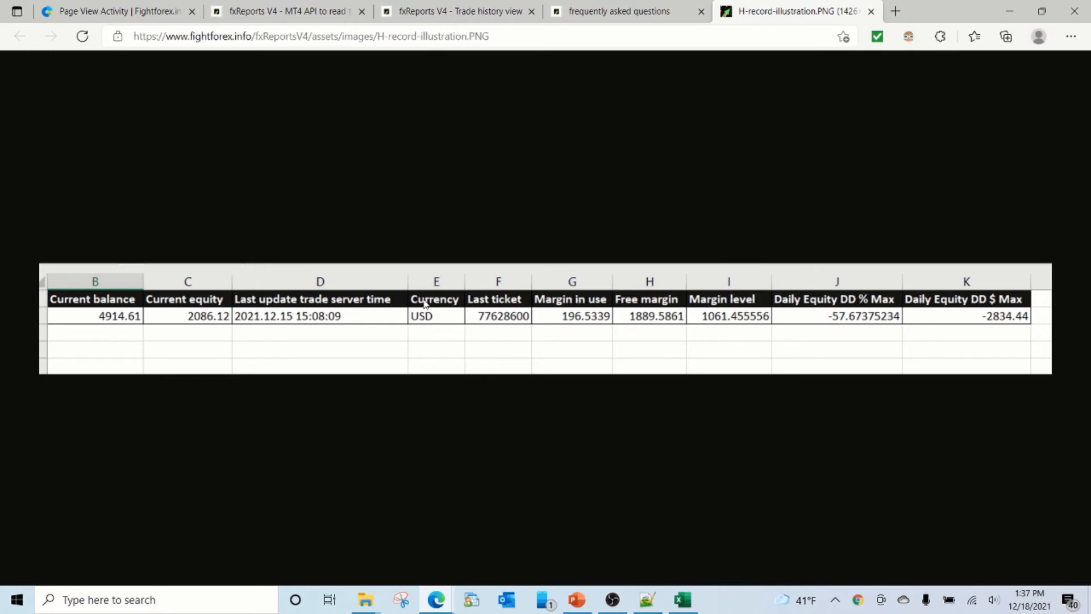
mouse_move(701, 308)
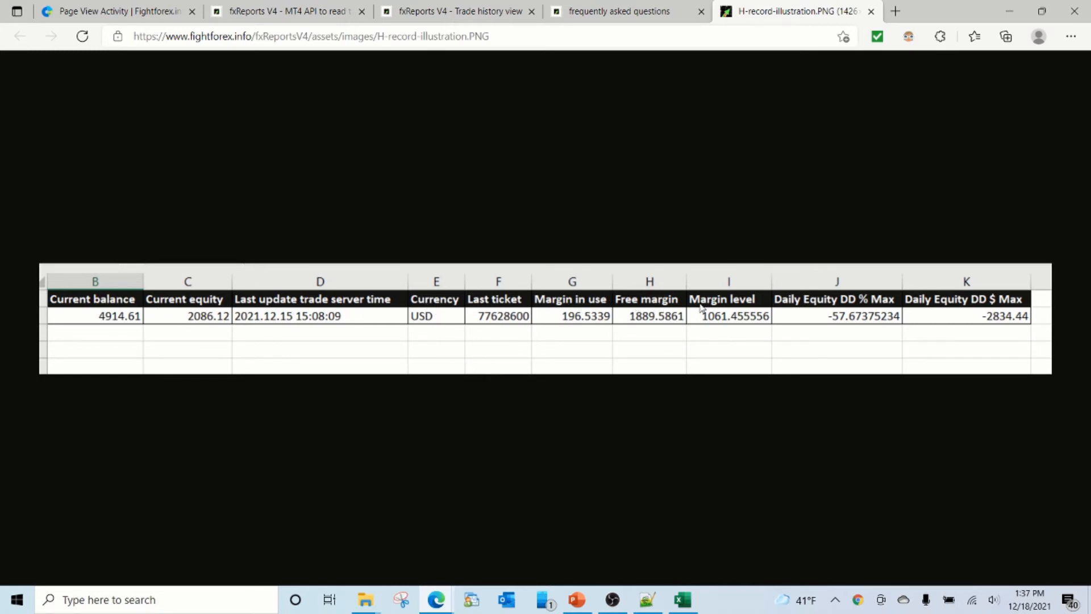
mouse_move(679, 336)
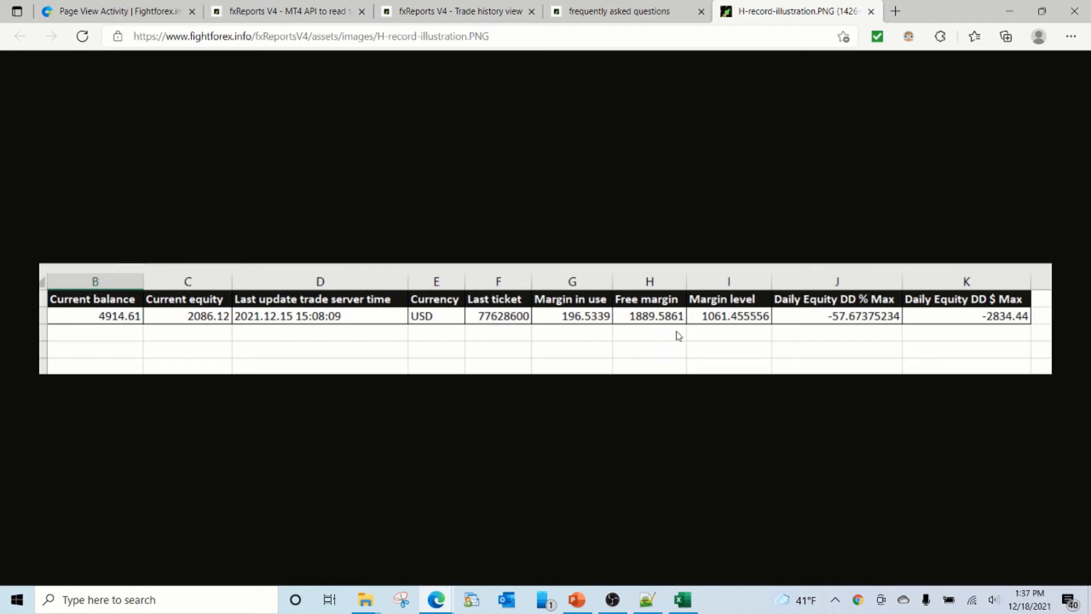
left_click(681, 599)
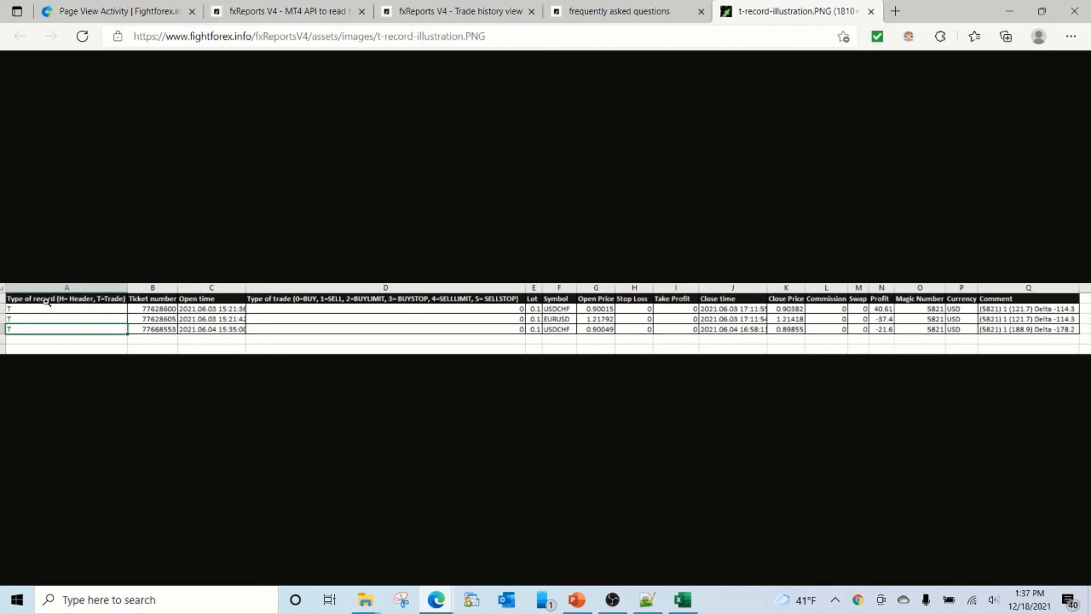
mouse_move(165, 315)
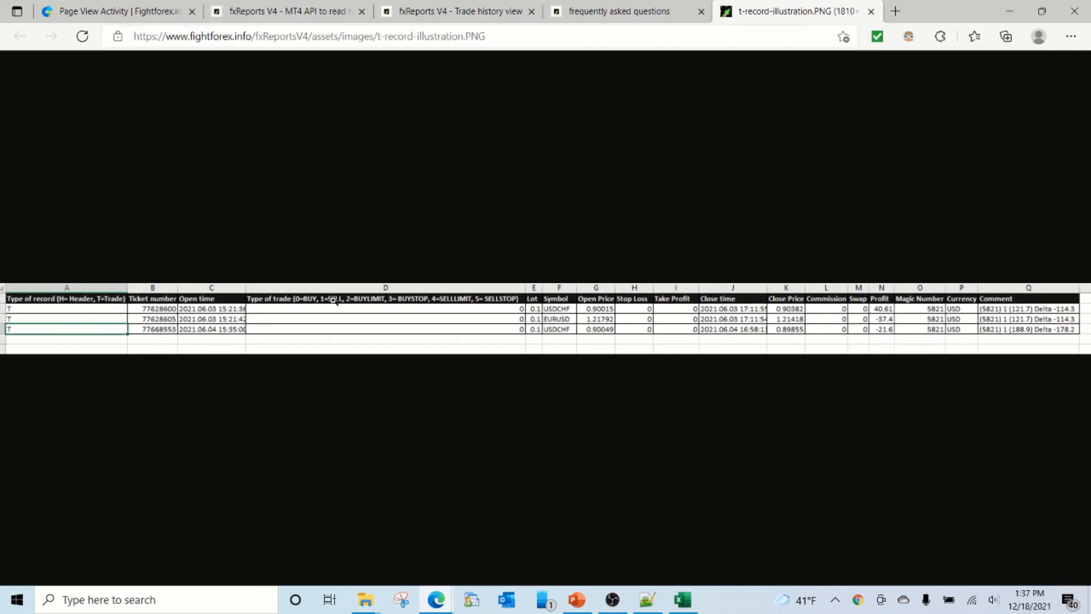
mouse_move(542, 338)
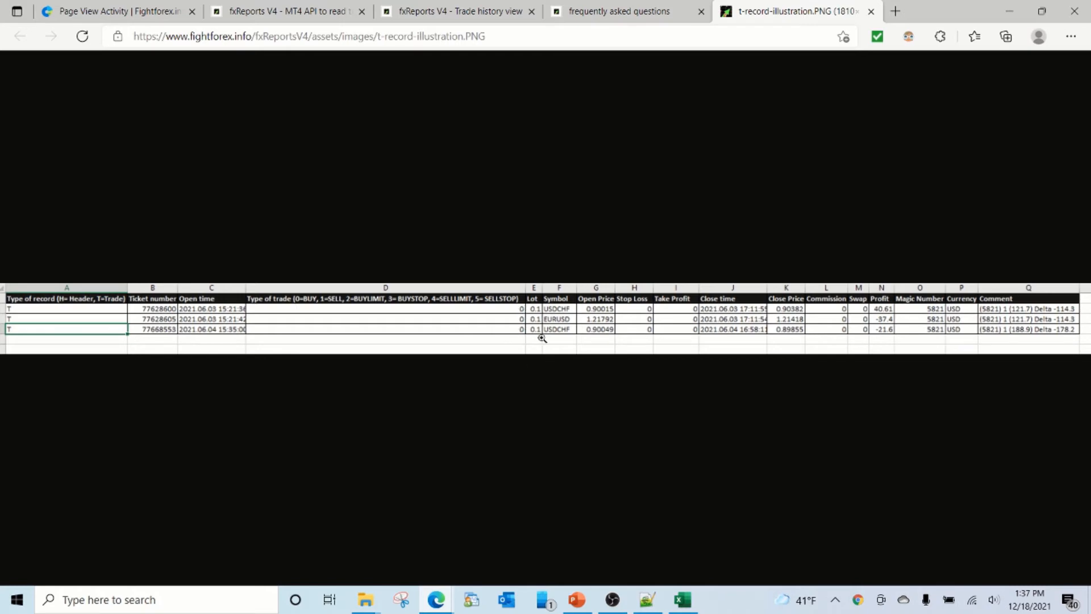
mouse_move(598, 286)
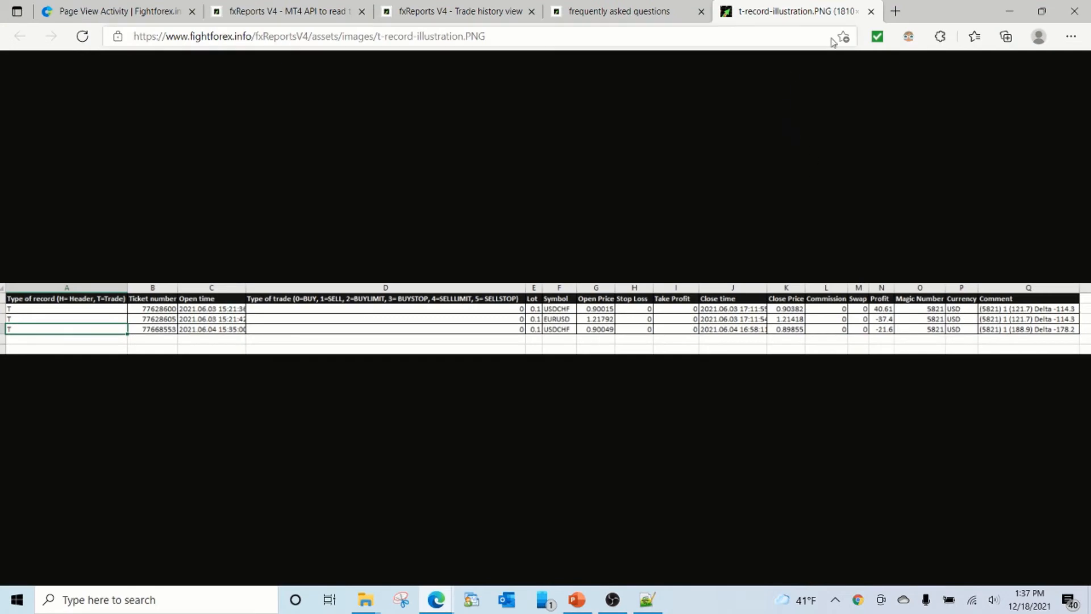
left_click(871, 12)
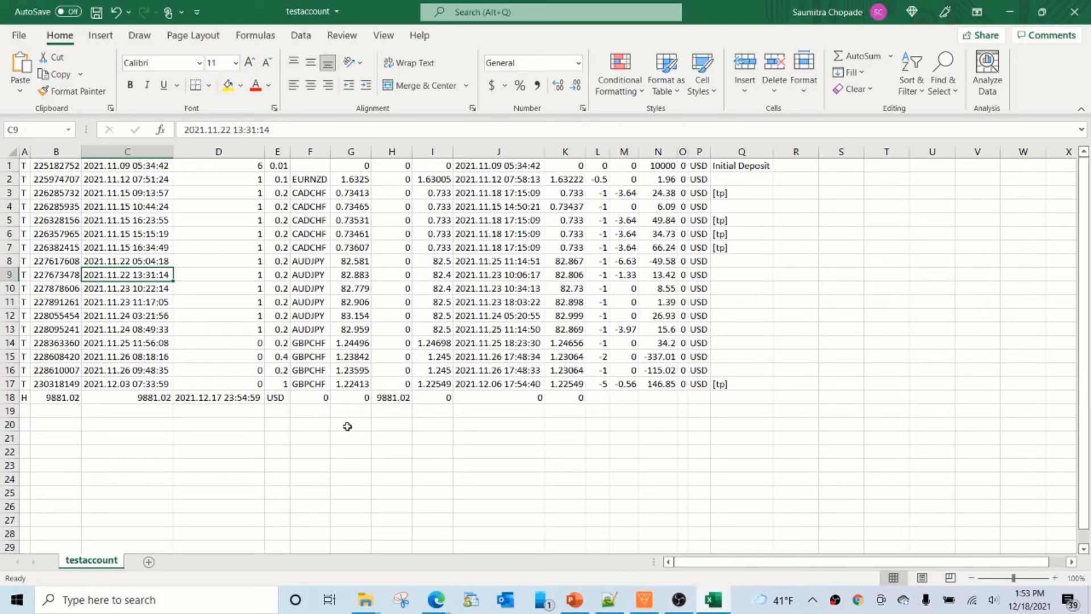
mouse_move(214, 410)
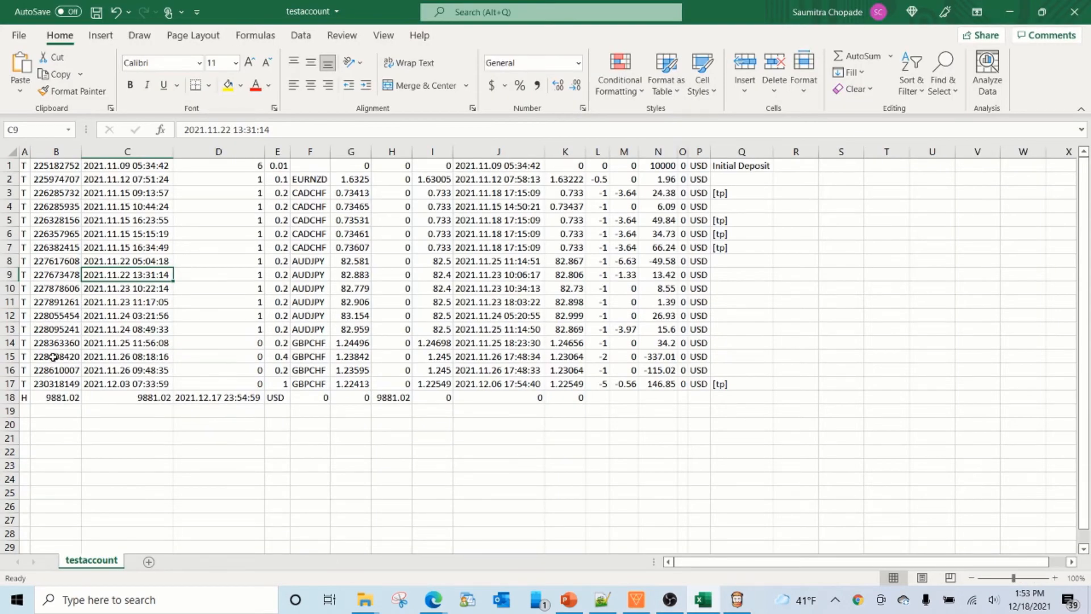
Step: Select cell B15 holding ticket 228608420 in the testaccount sheet
left_click(56, 356)
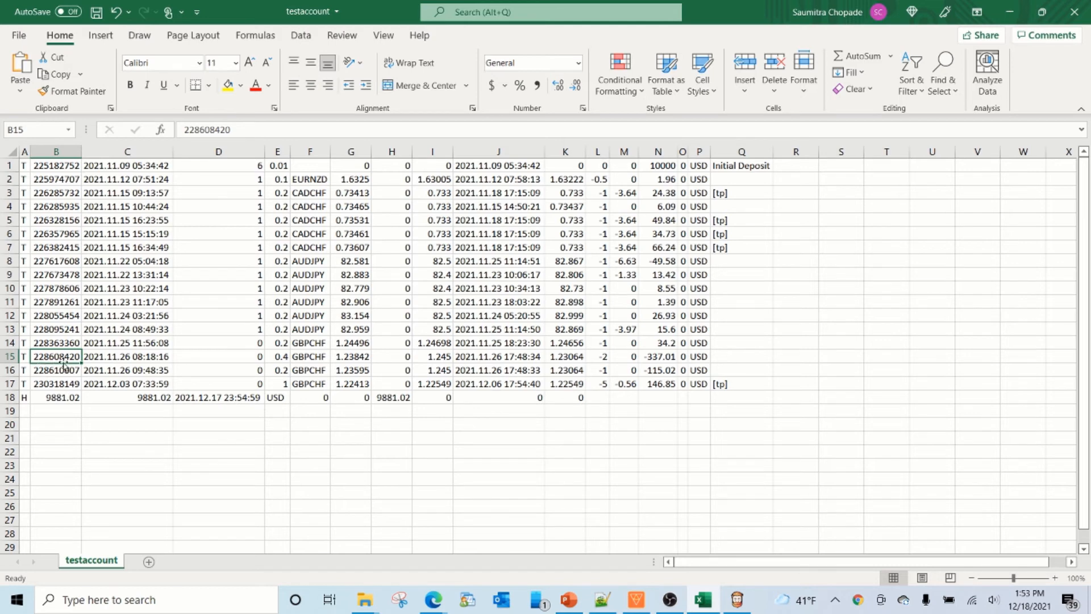
mouse_move(624, 585)
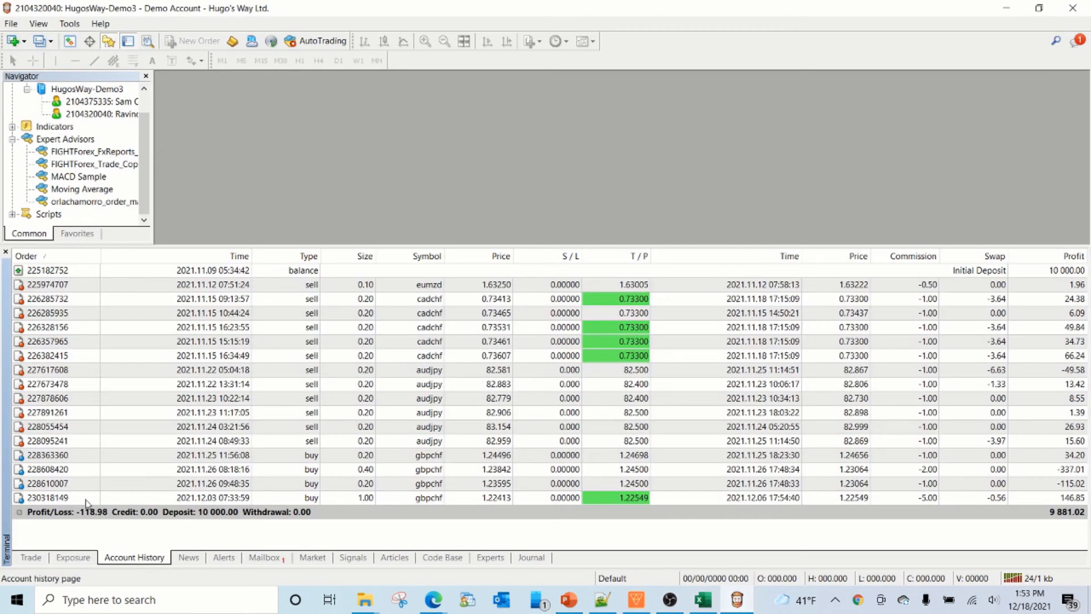
Step: Select order 228608420 in MT4's Account History and compare it with the spreadsheet
left_click(208, 469)
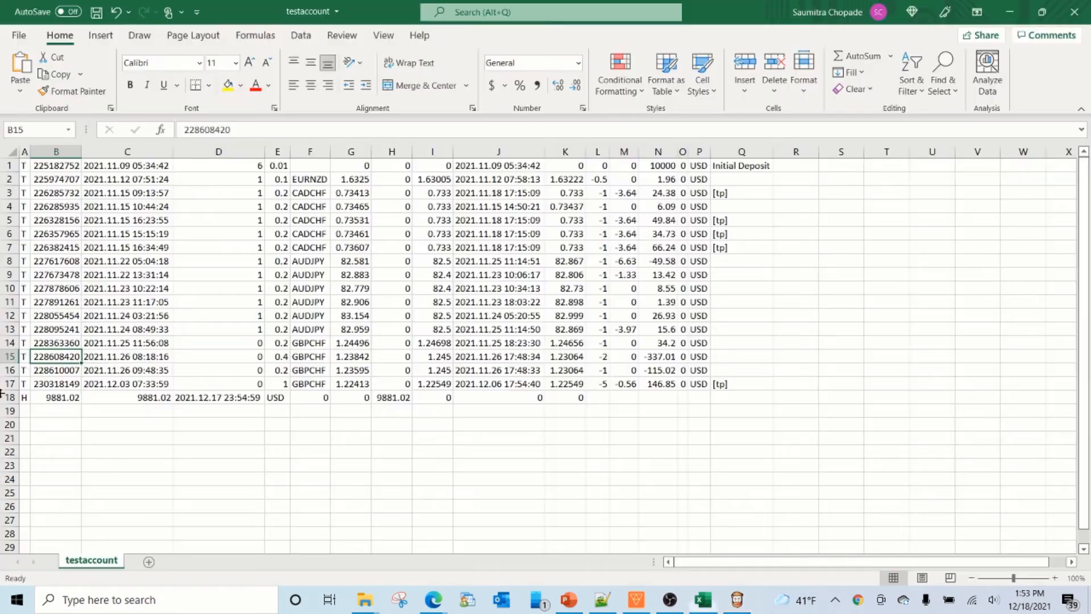
left_click(127, 356)
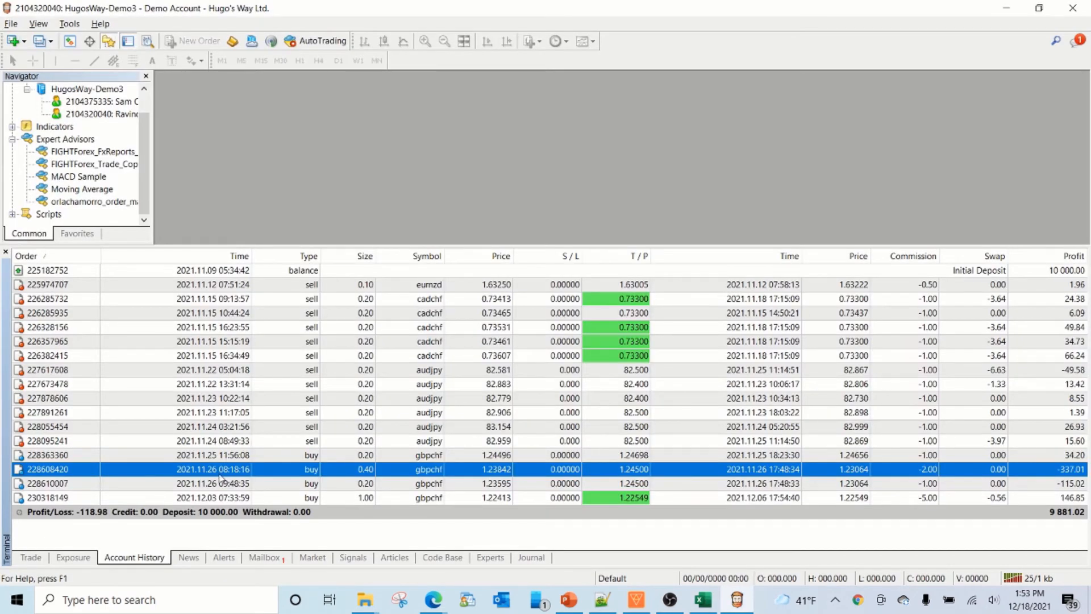
key("alt+tab")
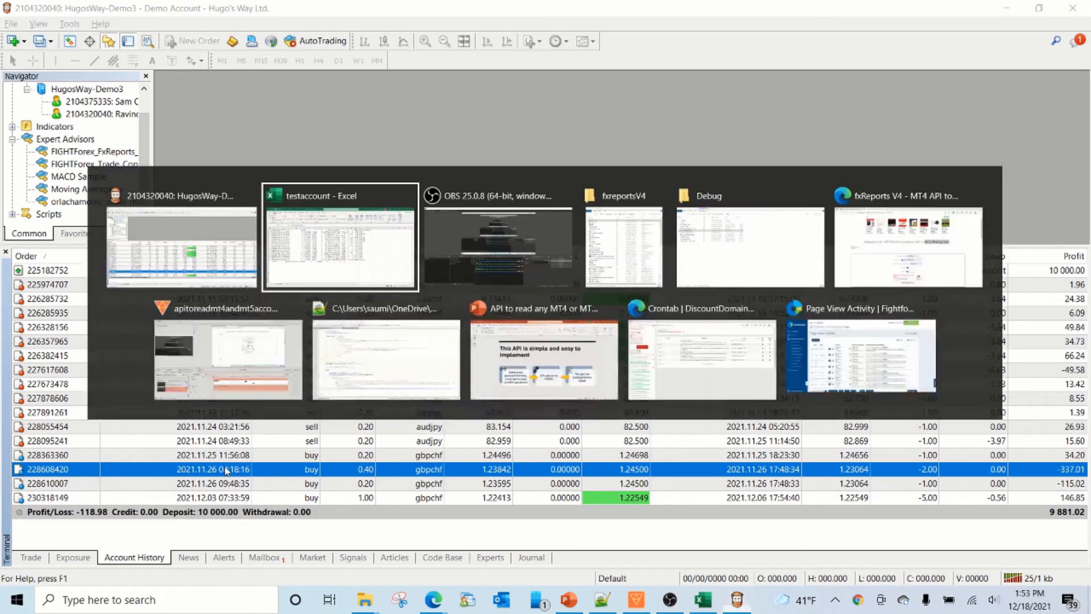
key("alt+tab")
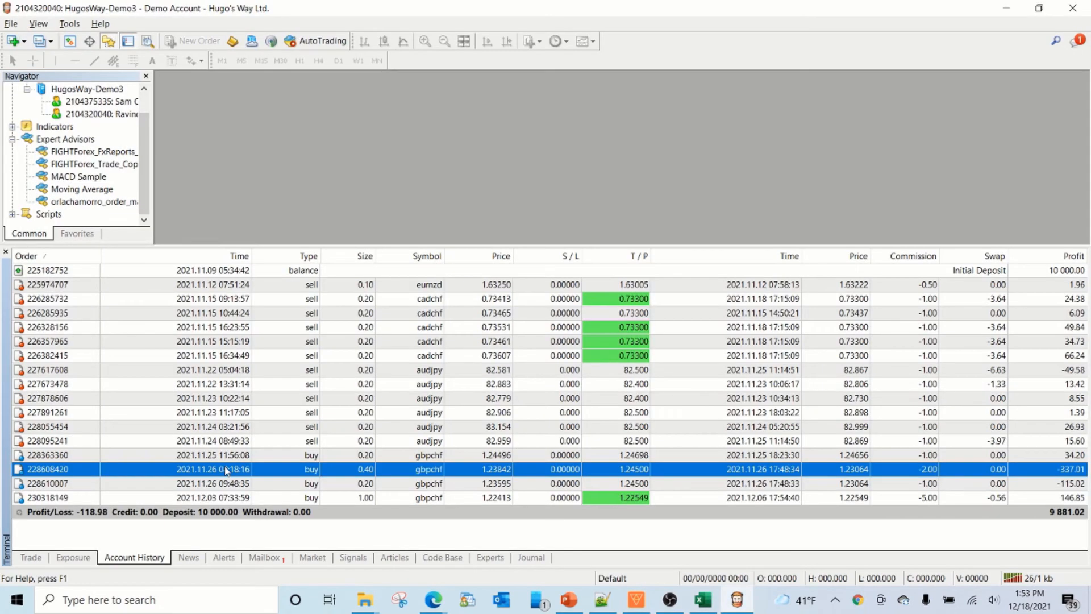
mouse_move(270, 471)
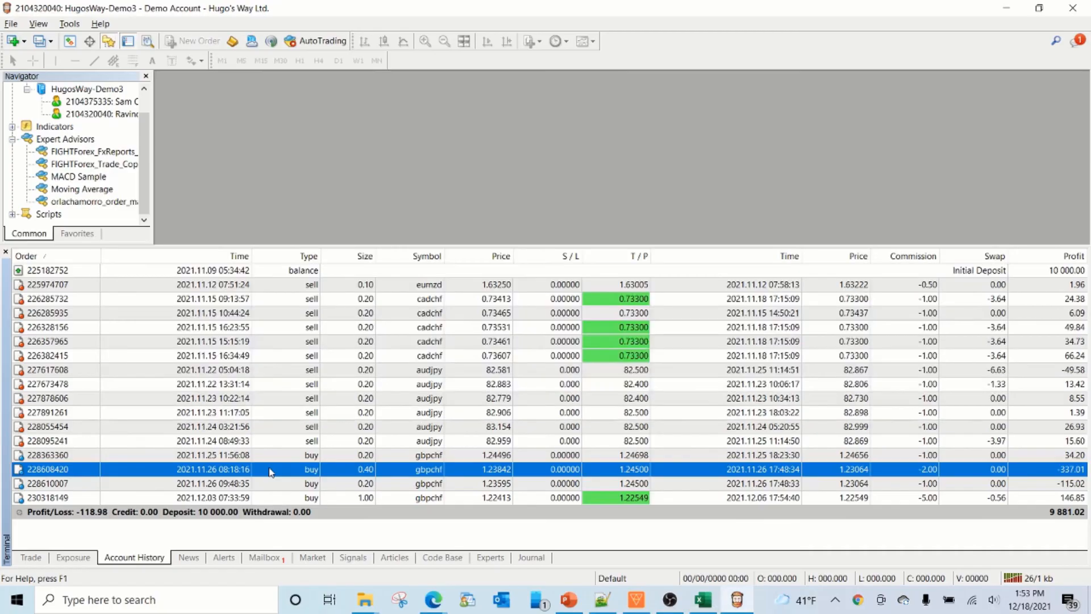
mouse_move(342, 475)
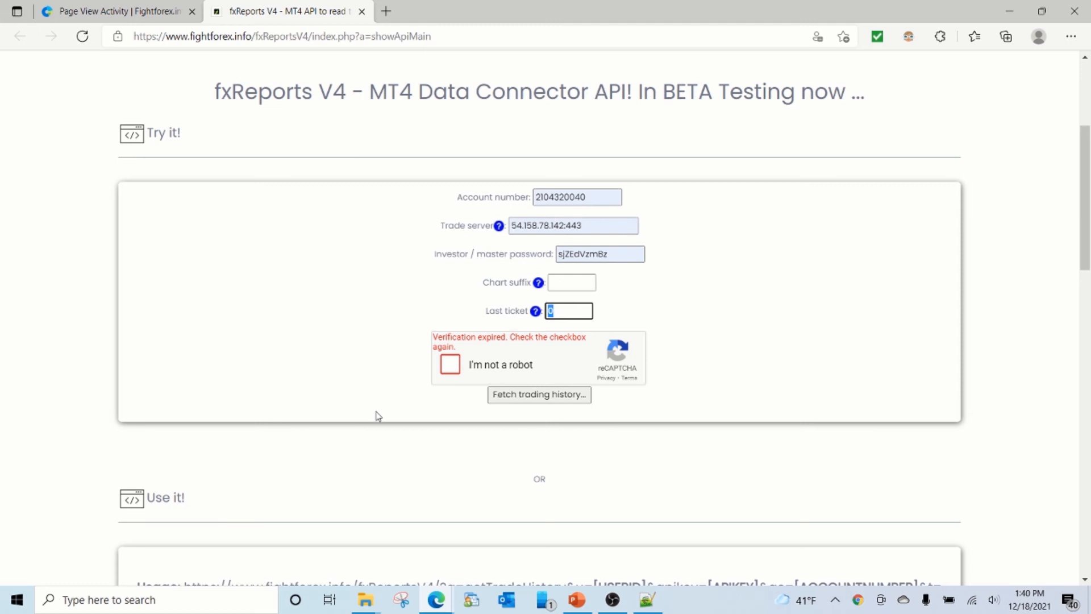
mouse_move(361, 401)
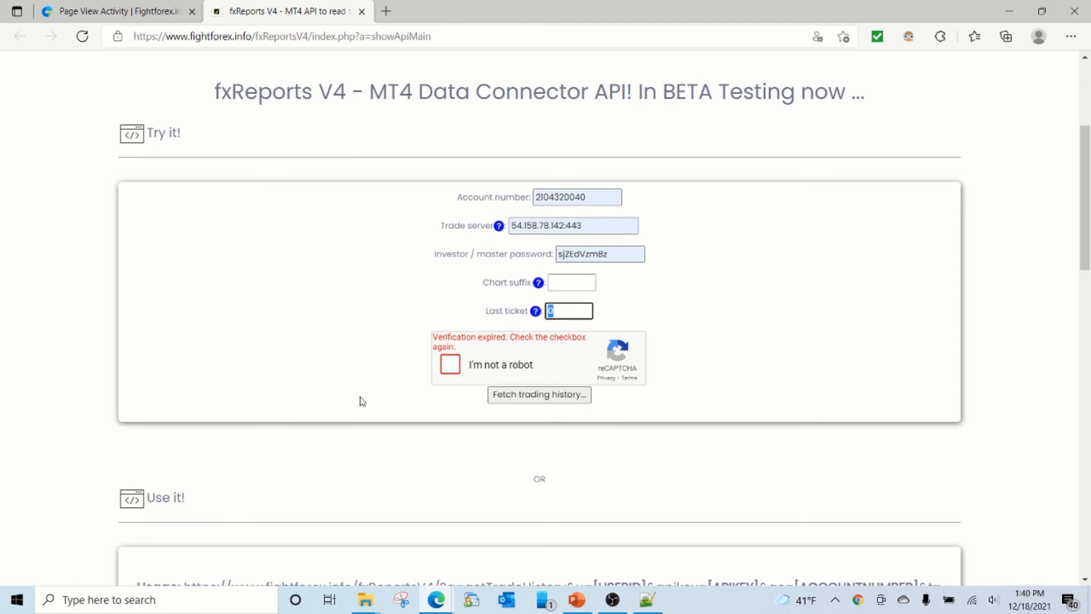
mouse_move(362, 399)
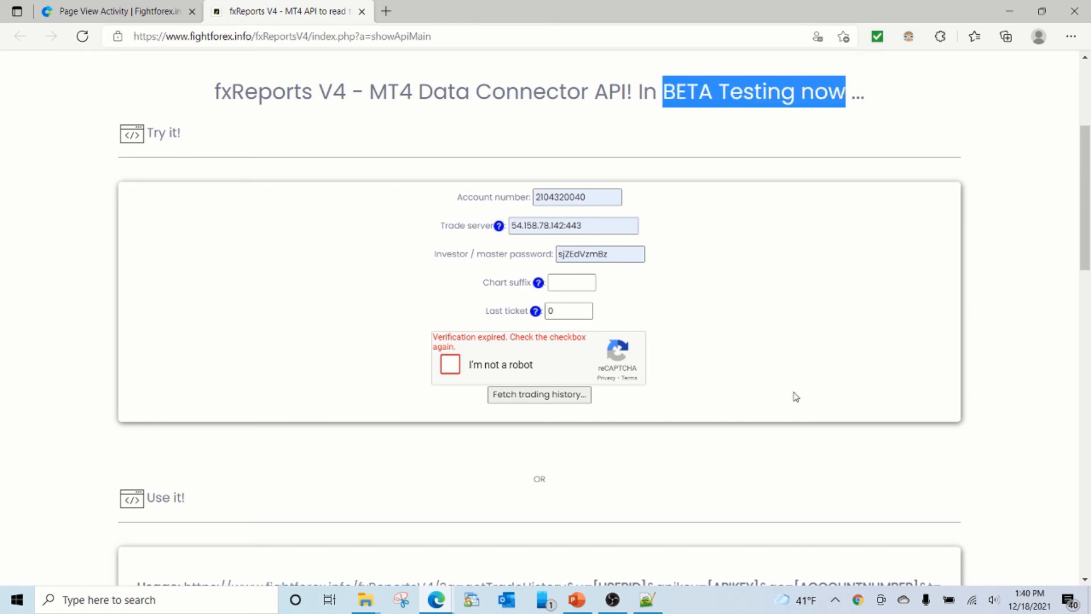
mouse_move(691, 306)
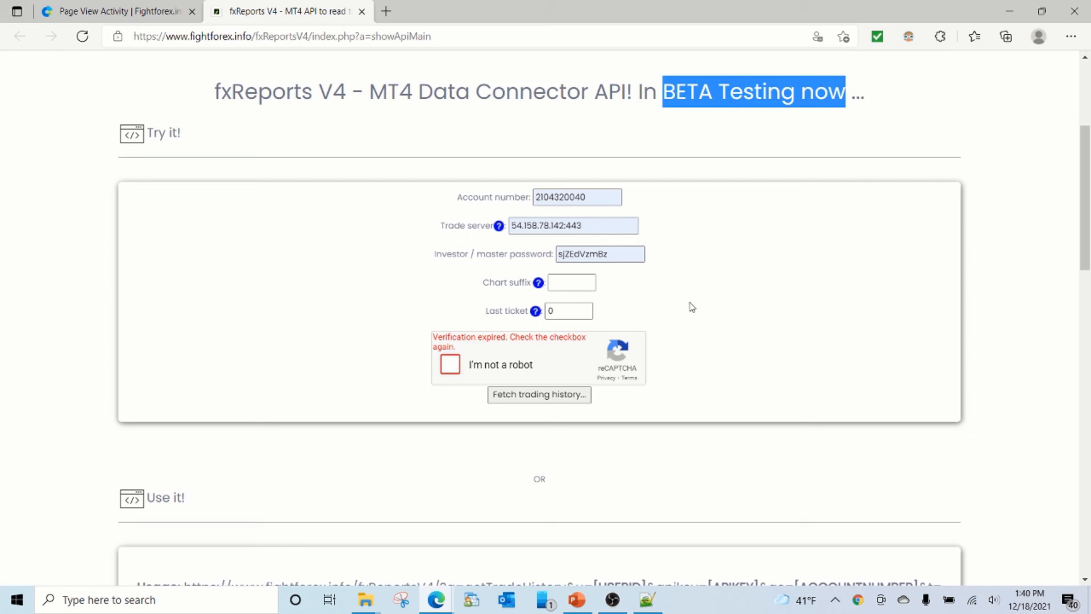
Step: Scroll past the Try it form to the Usage table describing USERID through LASTTICKET
scroll("down", 3)
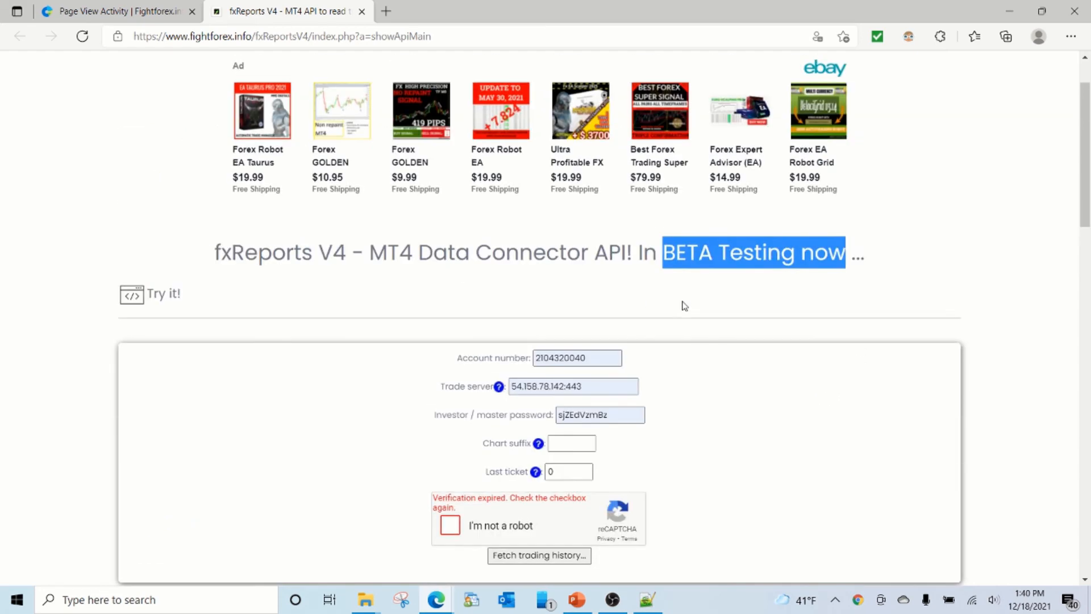
scroll("down", 3)
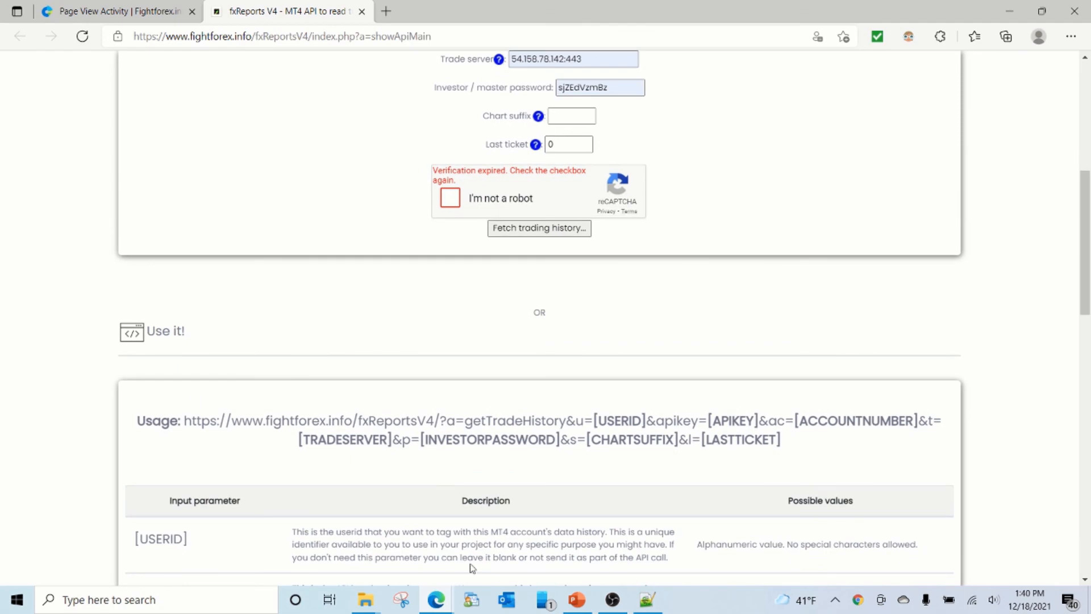
scroll("down", 3)
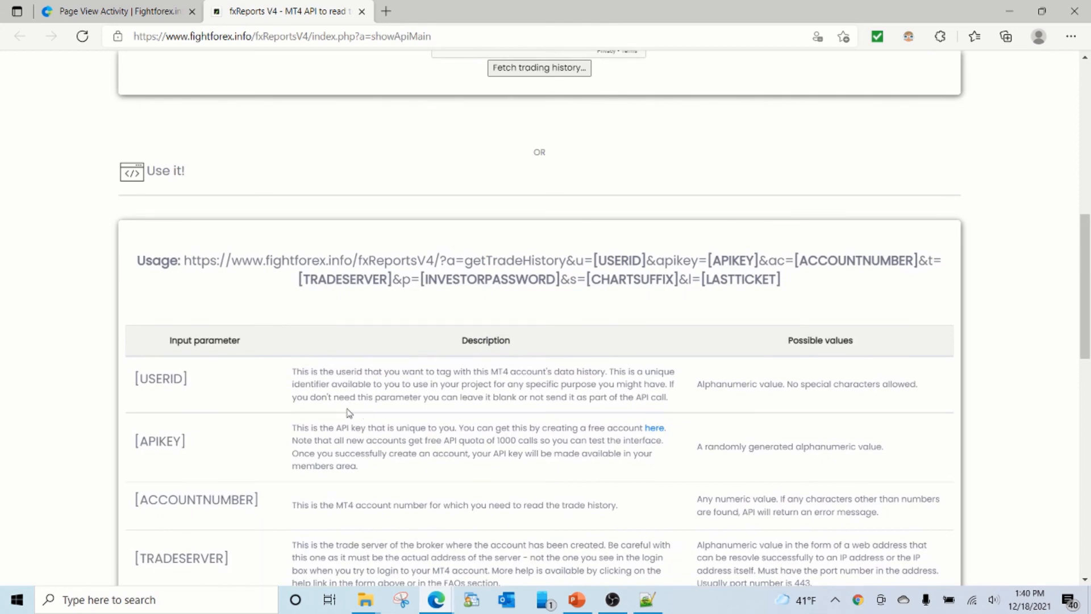
scroll("down", 3)
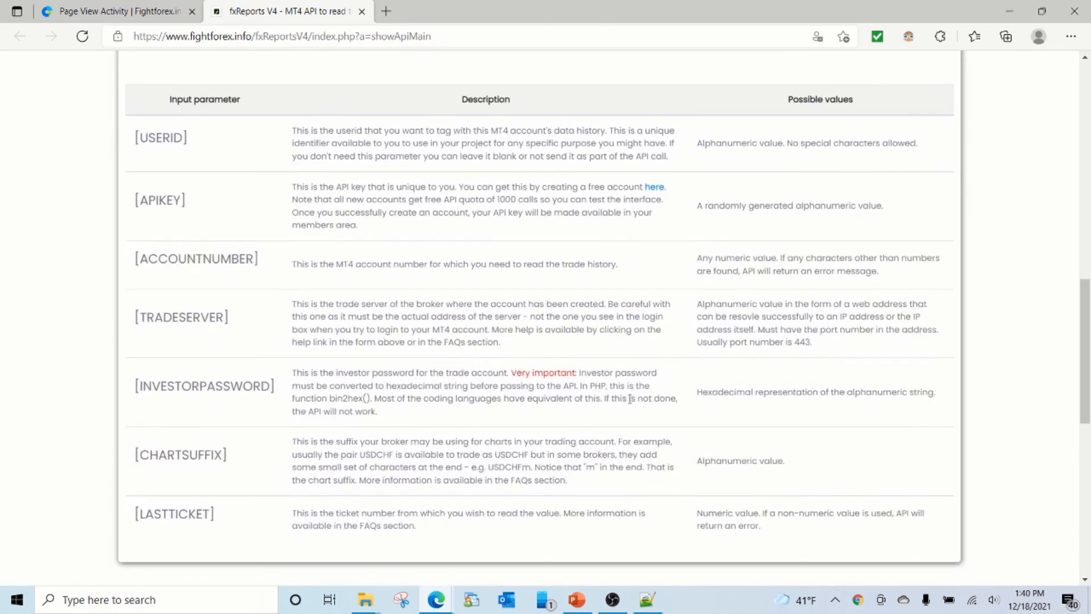